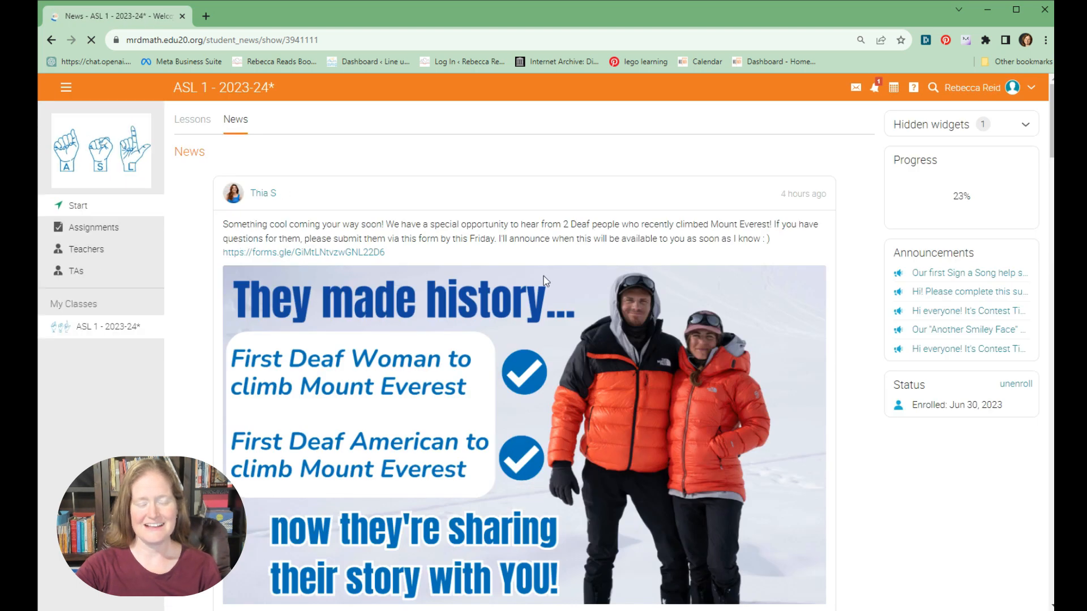
Step: Scroll down through the ASL 1 course News feed posts
scroll("down", 3)
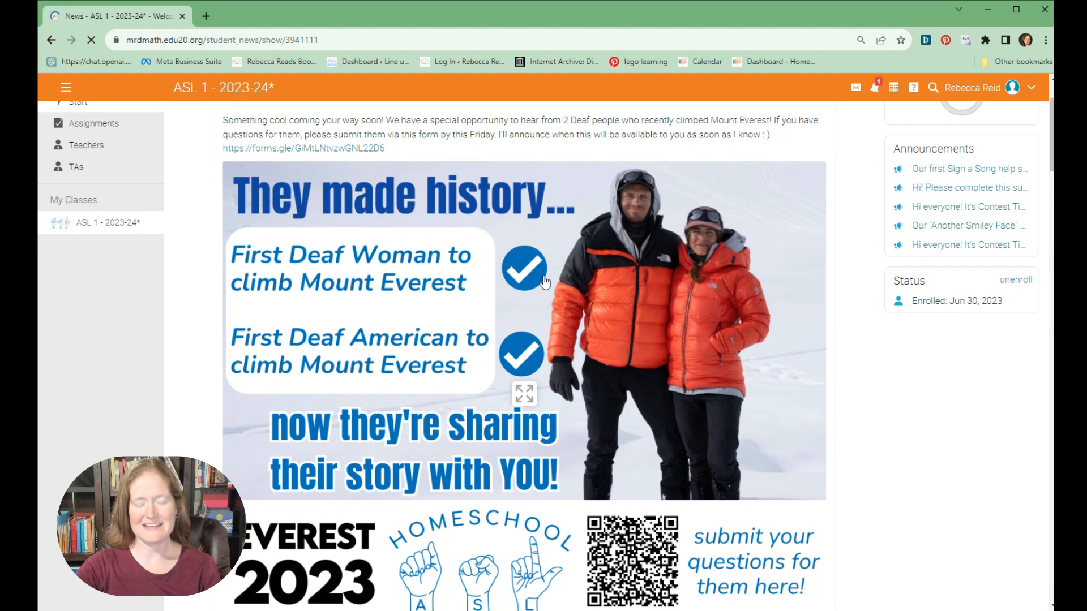
scroll("down", 3)
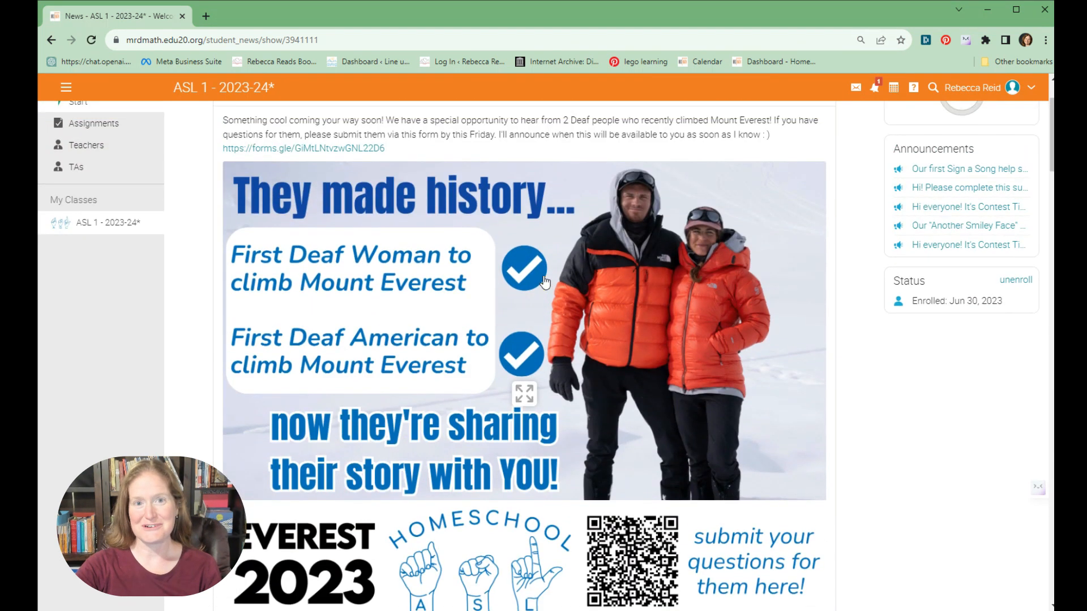
mouse_move(380, 238)
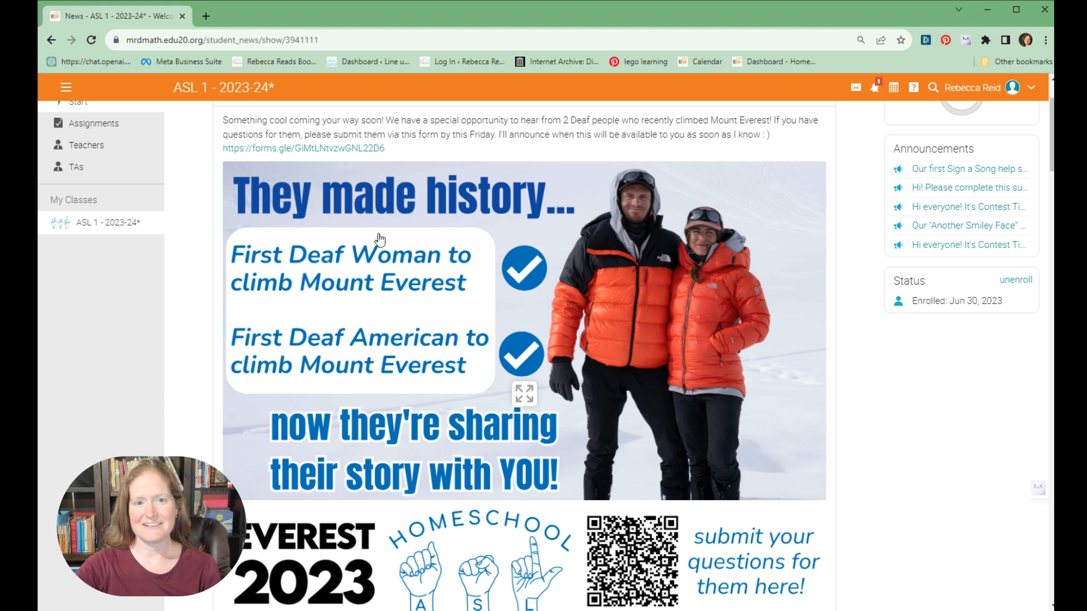
mouse_move(510, 244)
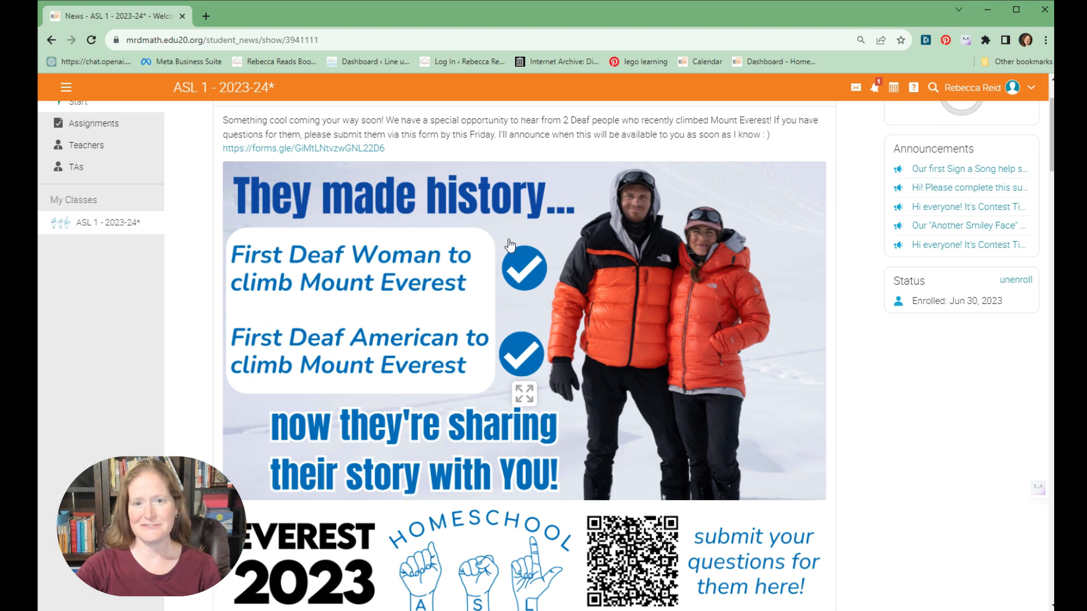
scroll("down", 3)
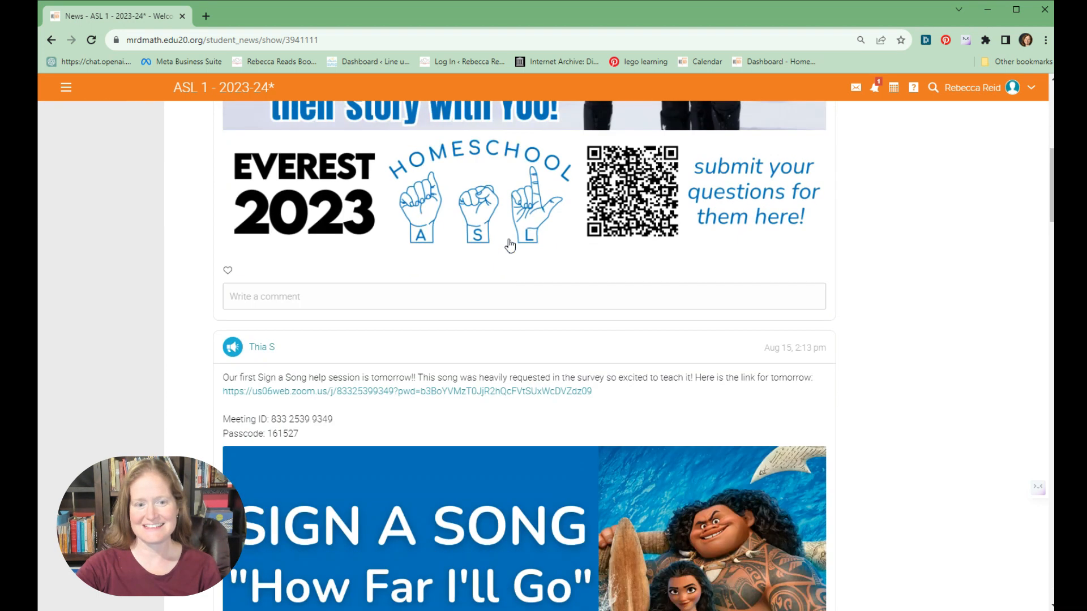
scroll("down", 3)
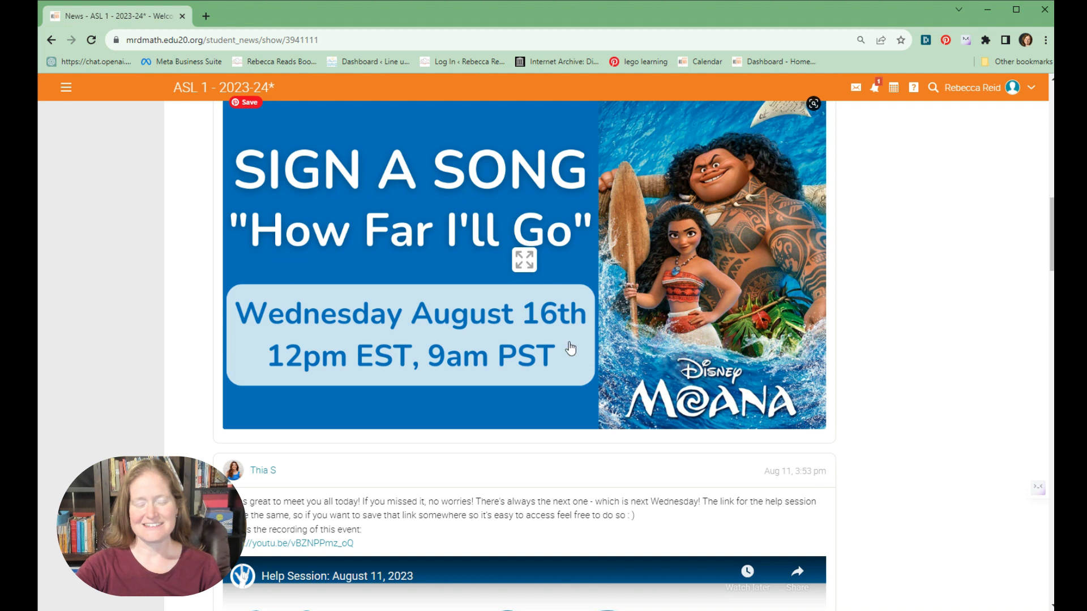
scroll("down", 3)
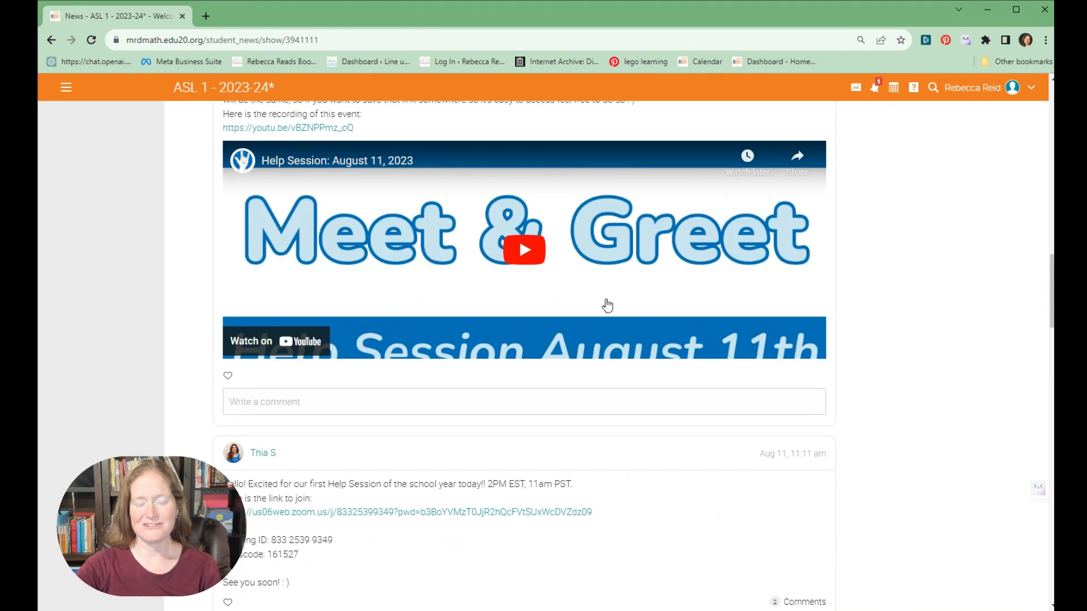
mouse_move(614, 304)
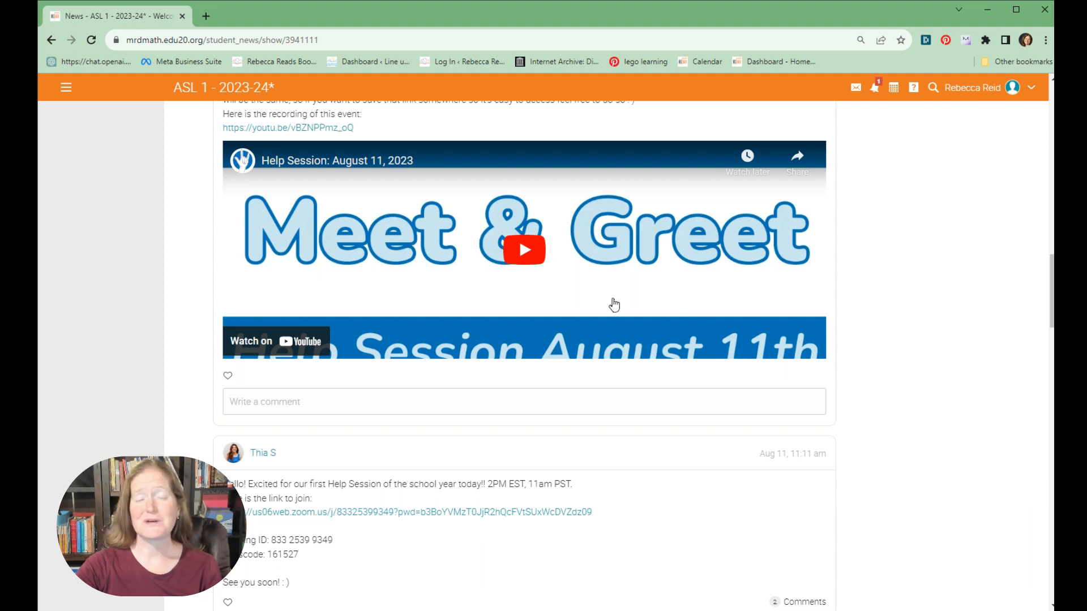
scroll("down", 3)
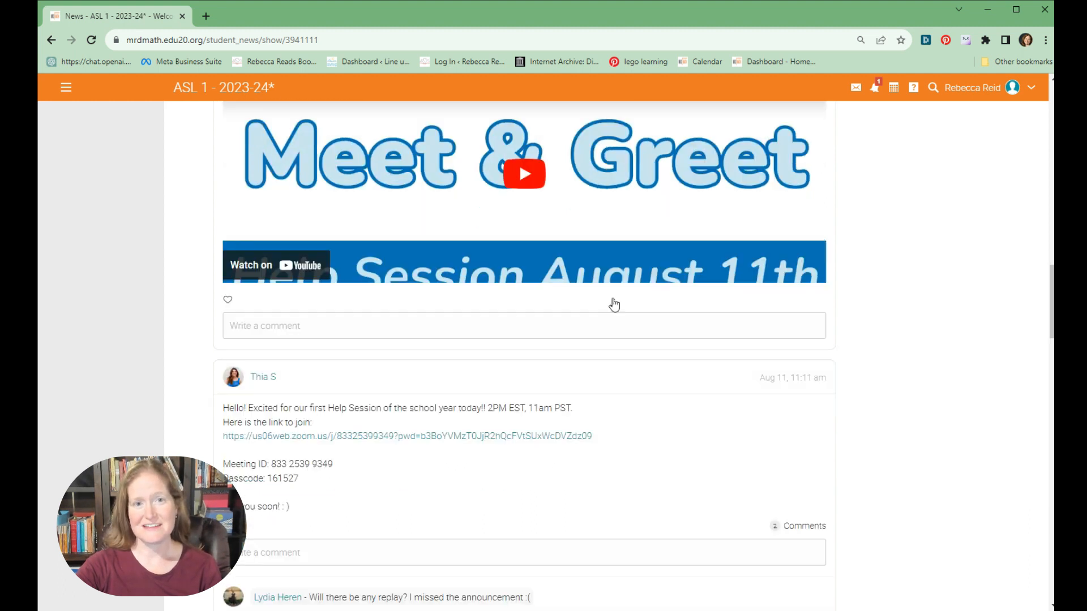
scroll("down", 3)
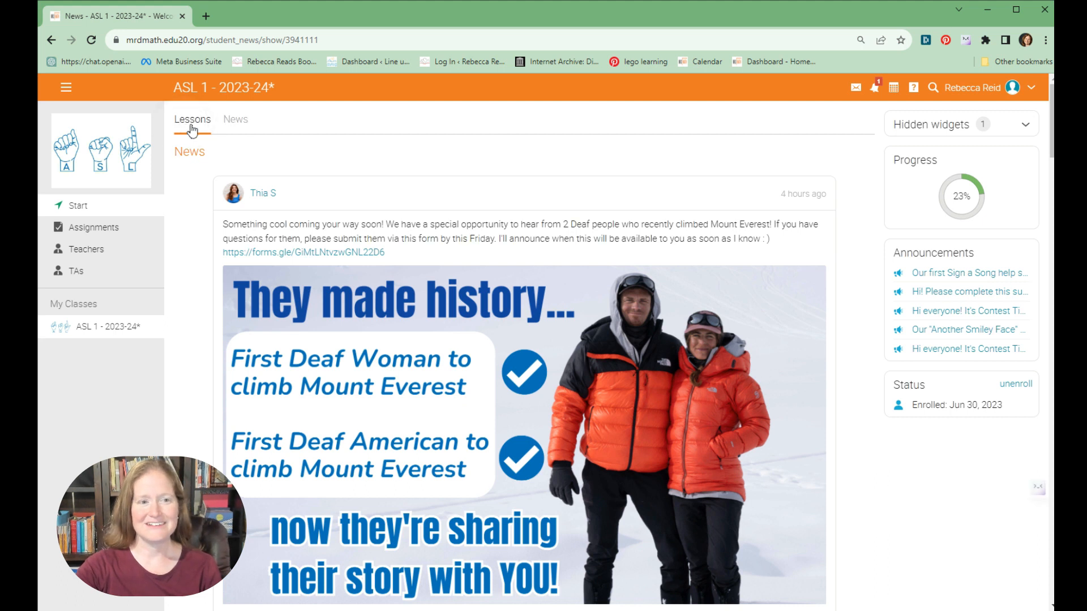
Step: Switch to the Lessons tab and browse the lesson cards' completion statuses
left_click(192, 119)
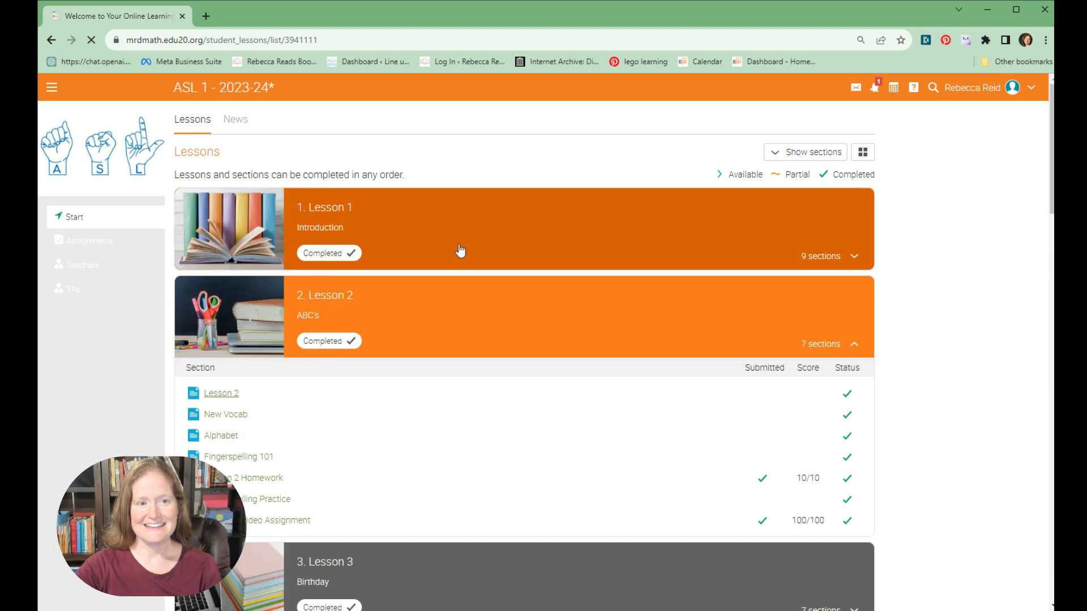
scroll("down", 3)
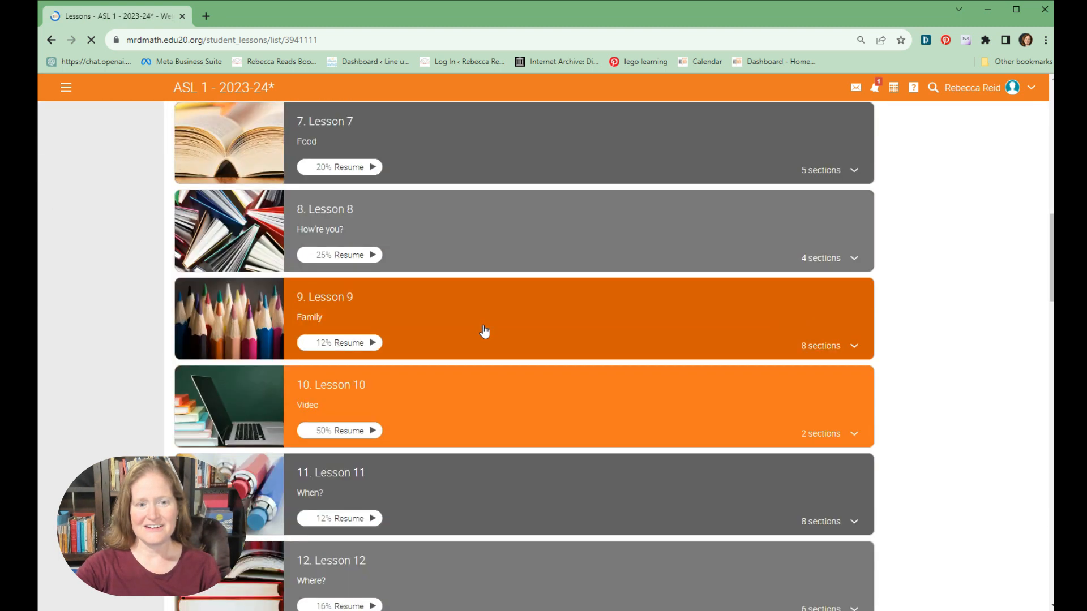
scroll("down", 3)
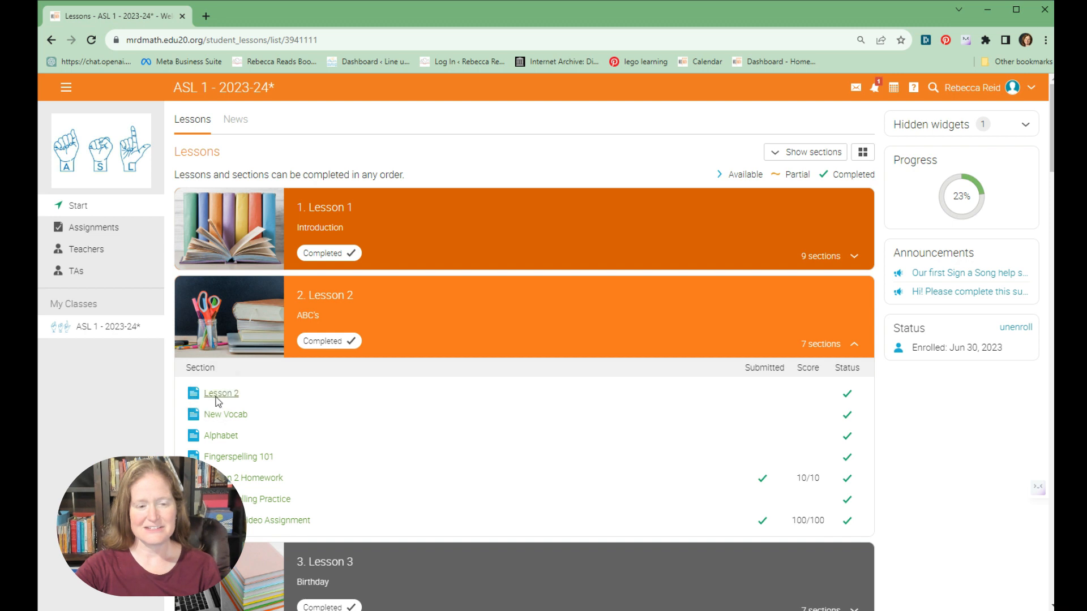
Step: Open the Lesson 2 section page, then expand and open Lesson 3's overview
left_click(222, 393)
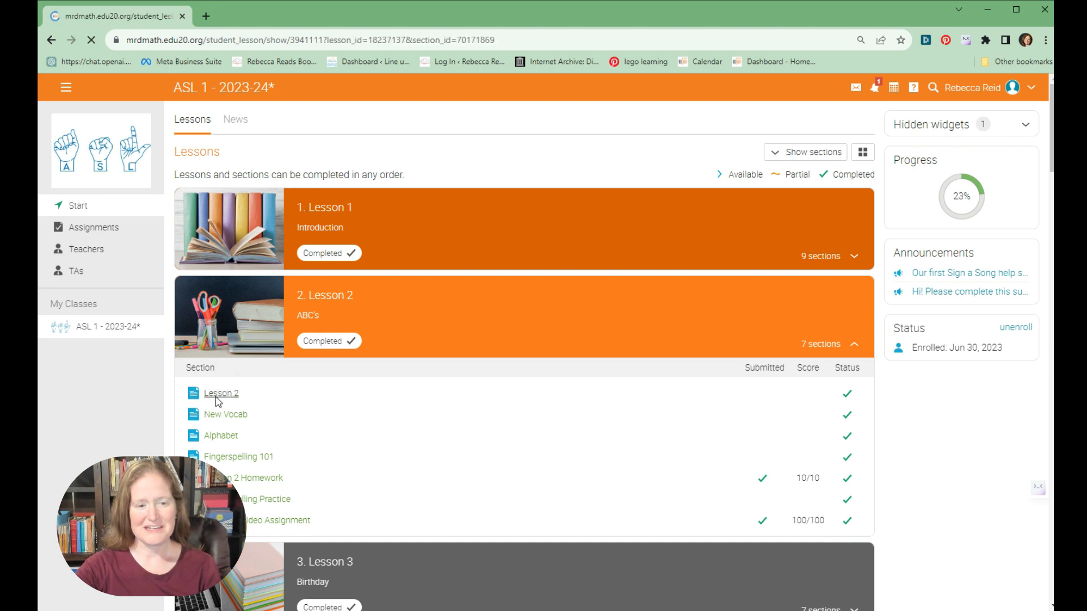
left_click(222, 393)
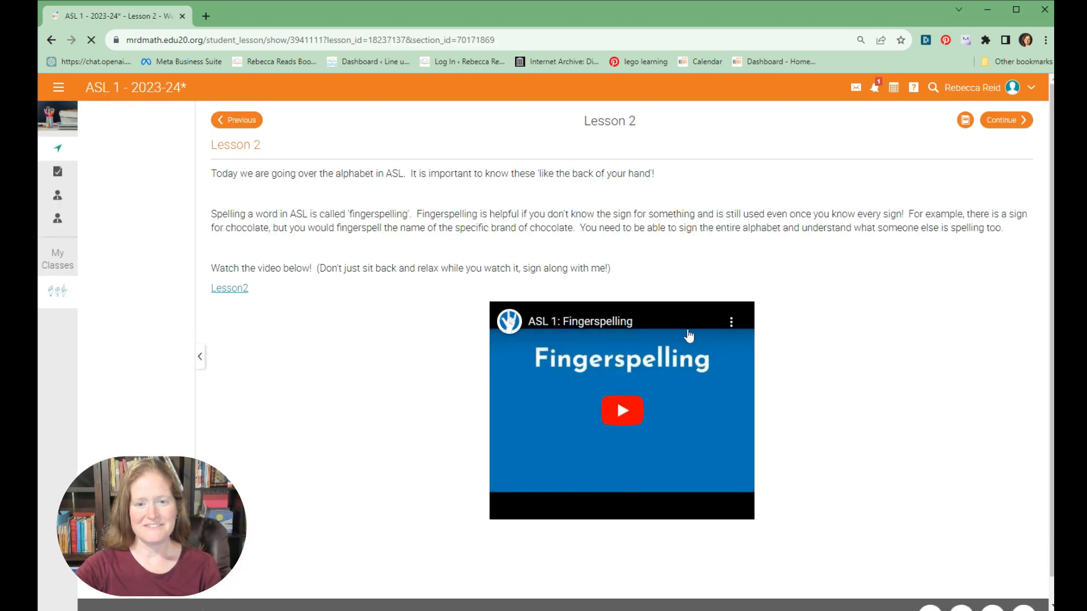
left_click(200, 356)
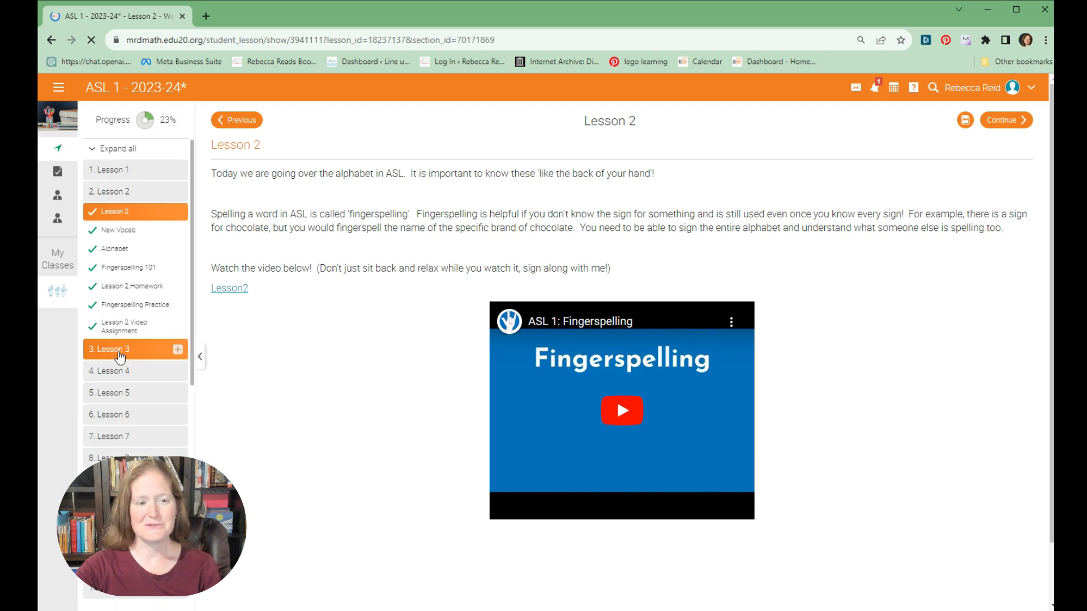
left_click(115, 349)
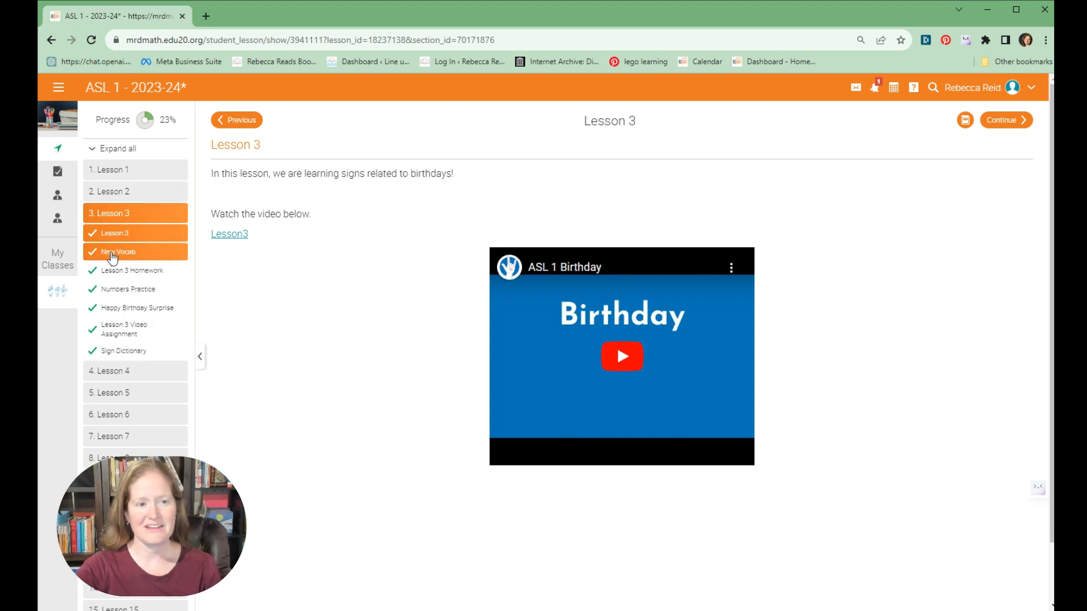
Step: Open Lesson 3's New Vocab section and its Happy, Birthday, Cake vocabulary playlist
left_click(117, 251)
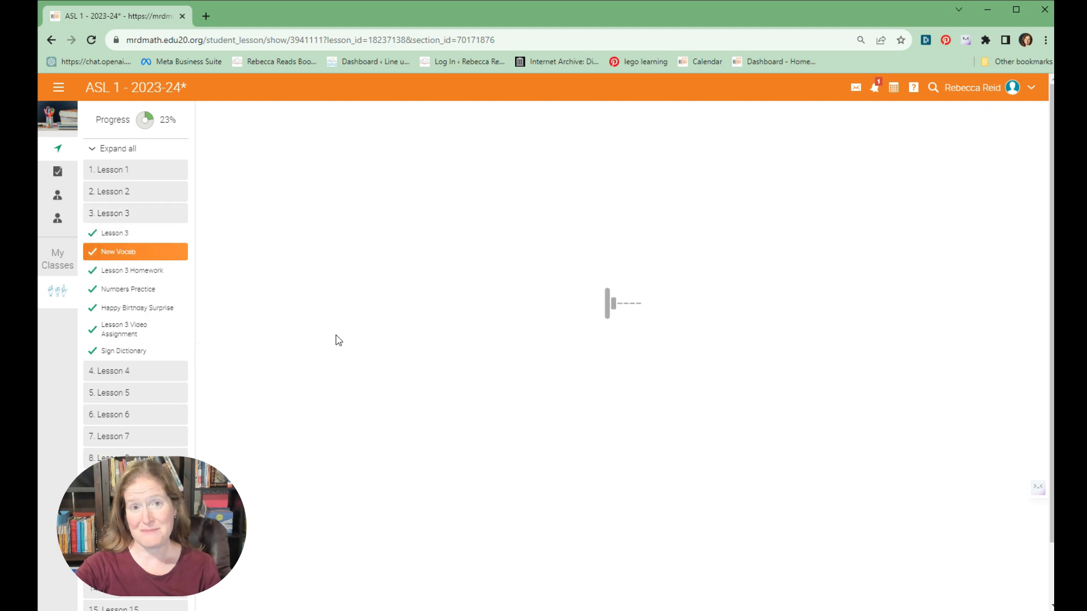
left_click(120, 251)
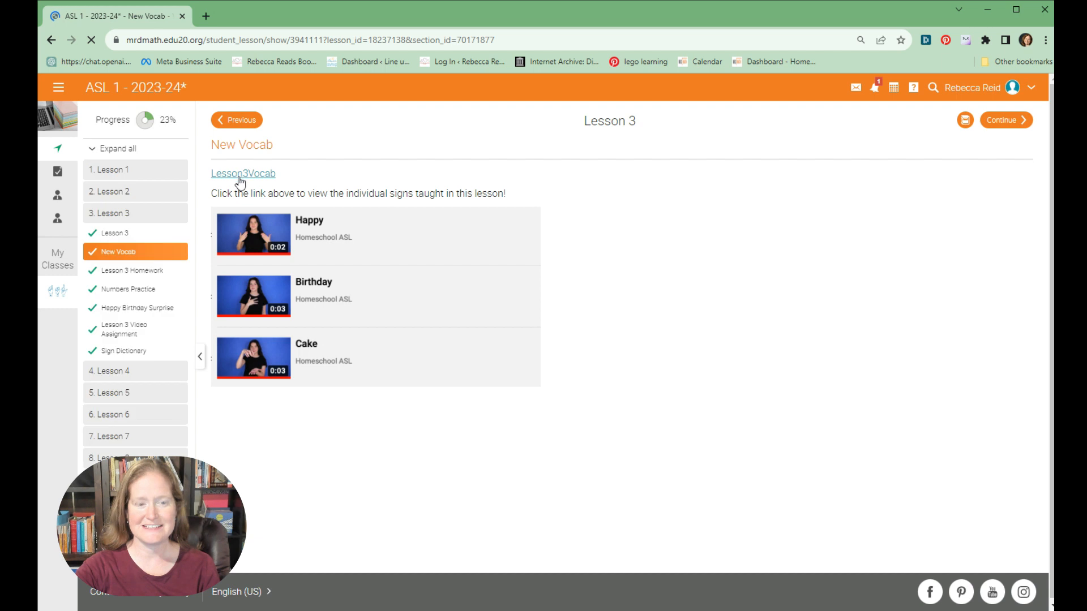
left_click(242, 174)
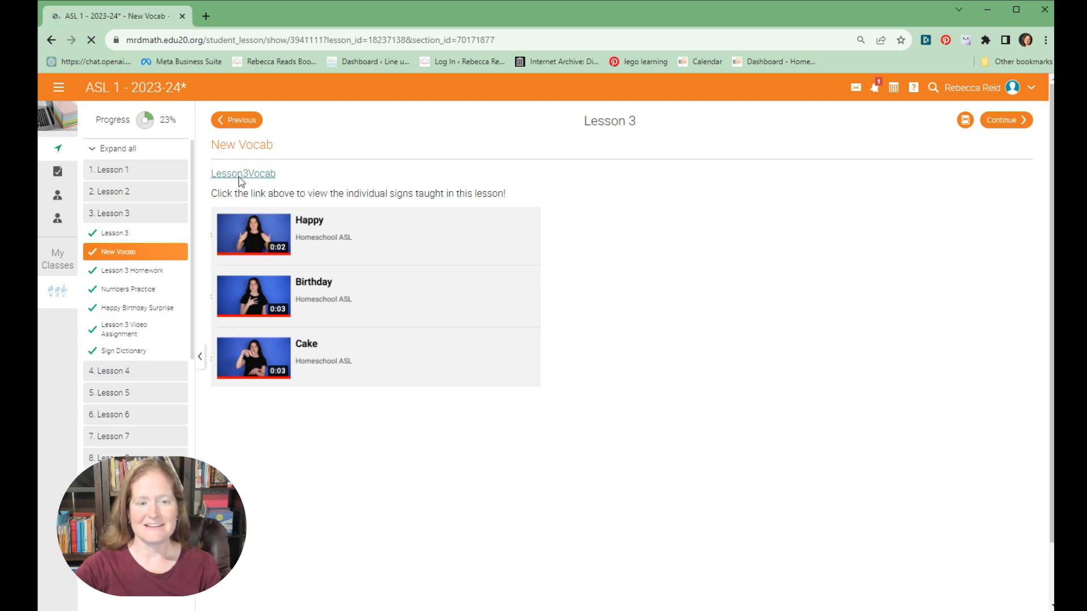
left_click(243, 173)
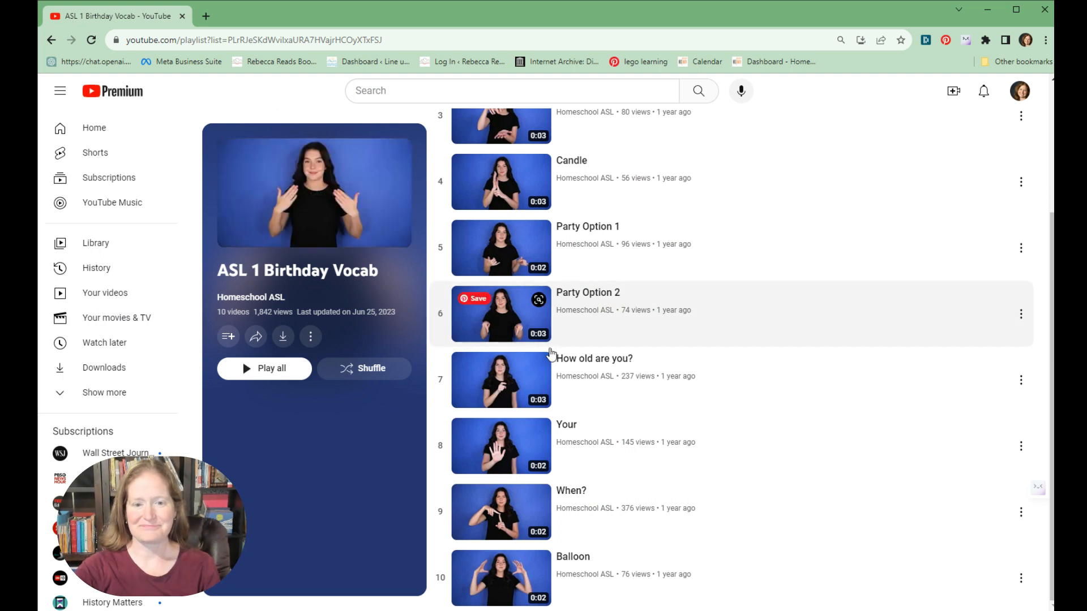
mouse_move(523, 227)
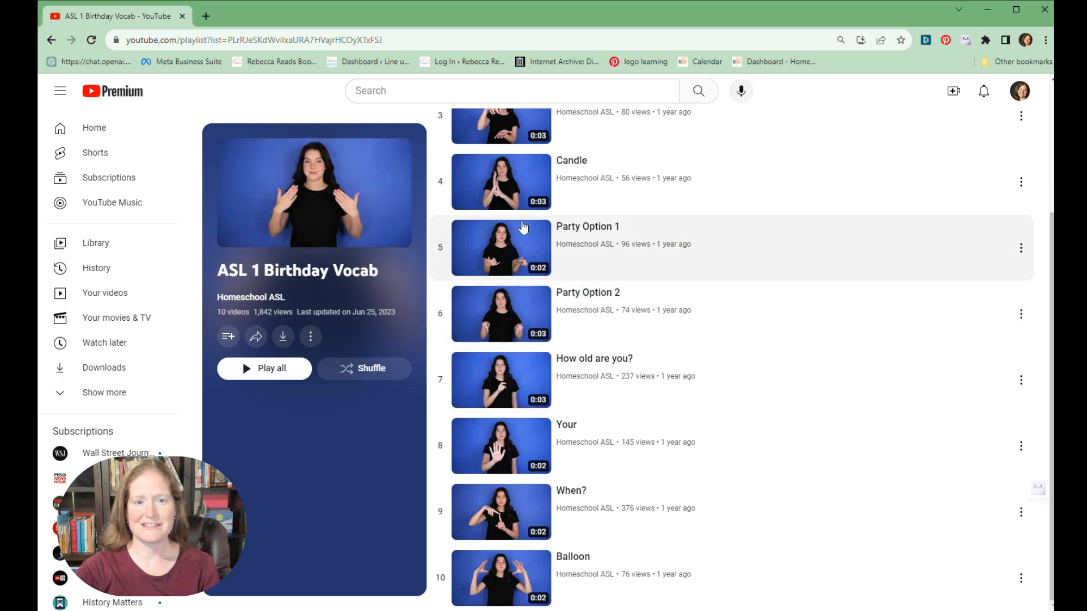
left_click(51, 40)
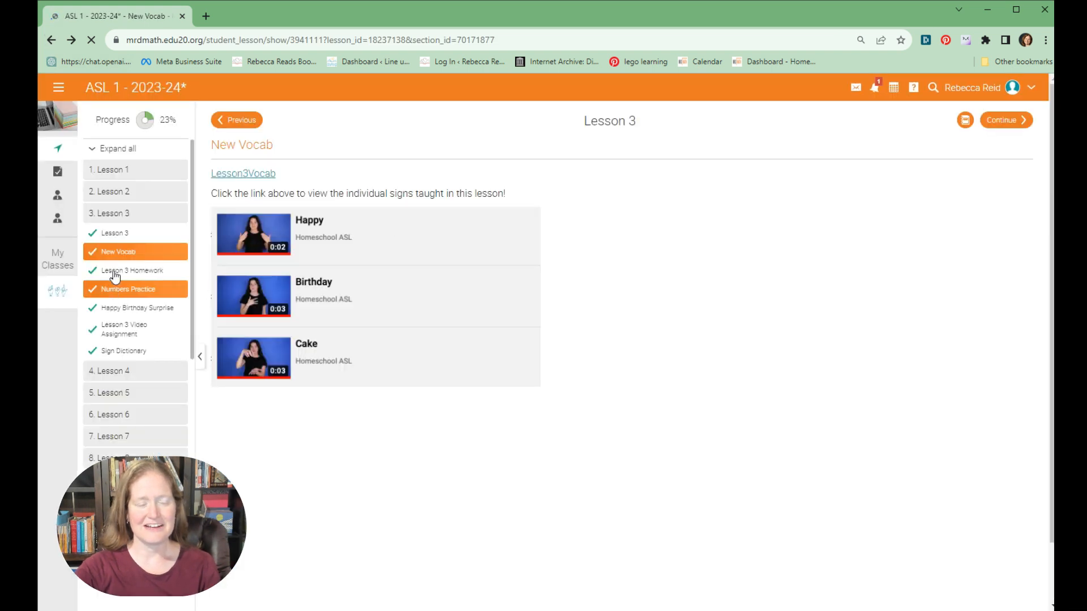
Step: Try opening the Lesson 3 Homework quiz and expand the course outline
left_click(132, 271)
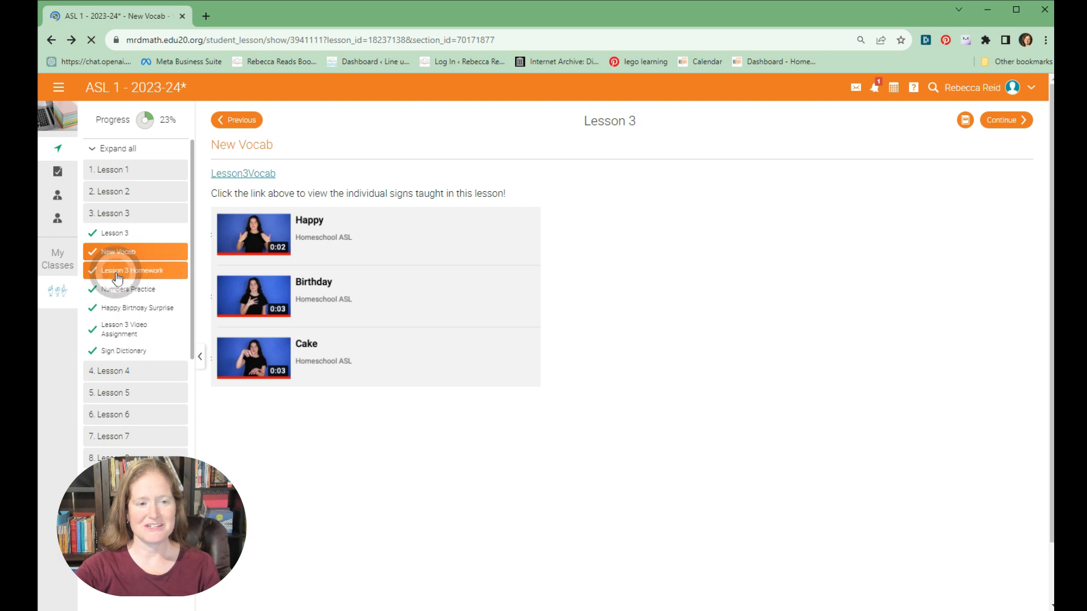
left_click(131, 271)
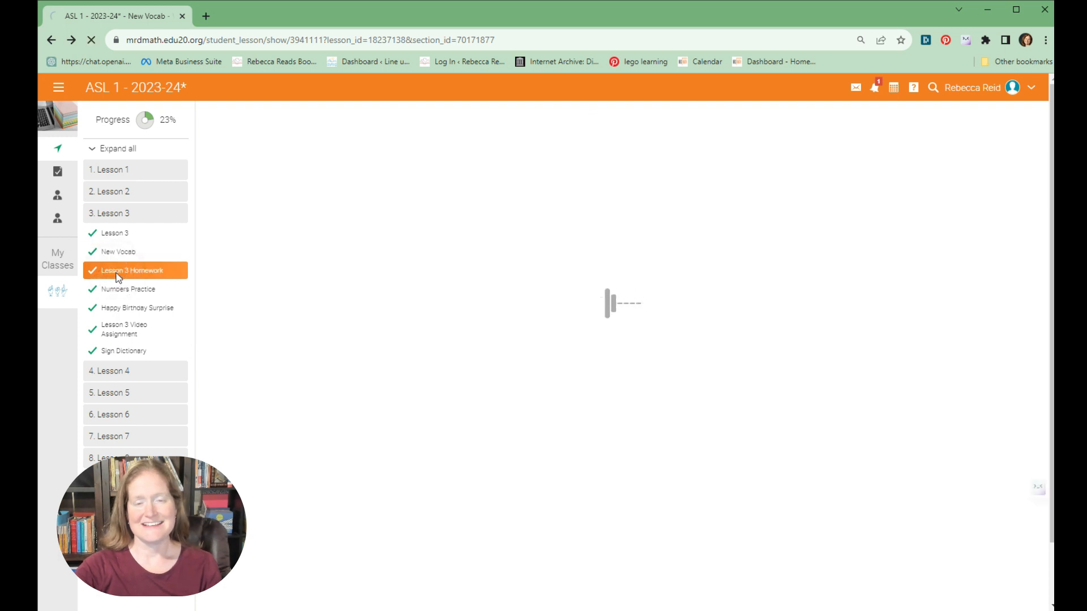
left_click(130, 270)
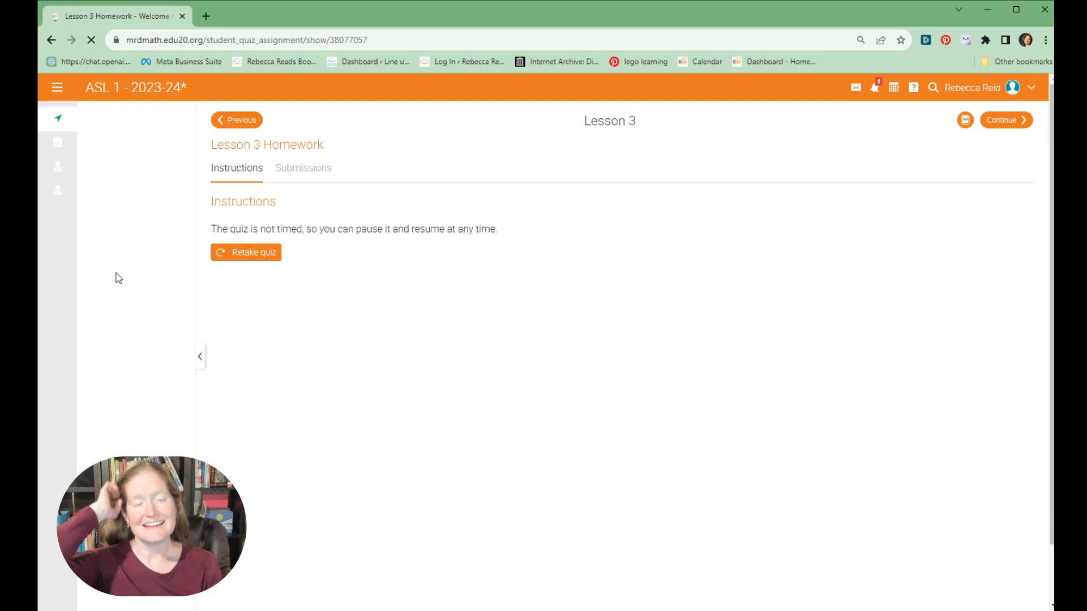
left_click(200, 356)
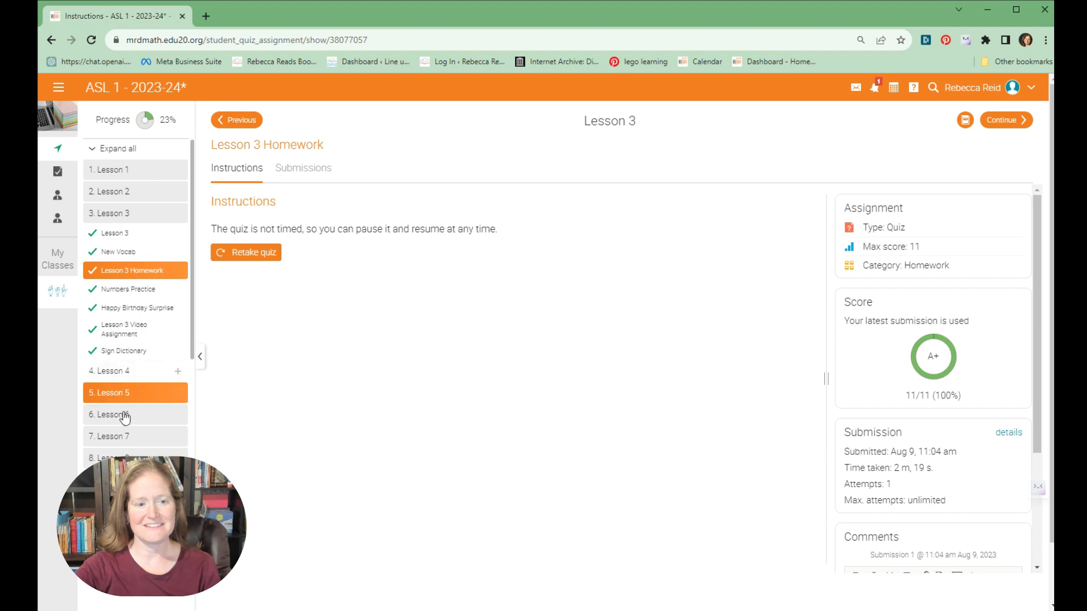
Step: Open Lesson 6 and its Homework section from the course outline
left_click(111, 415)
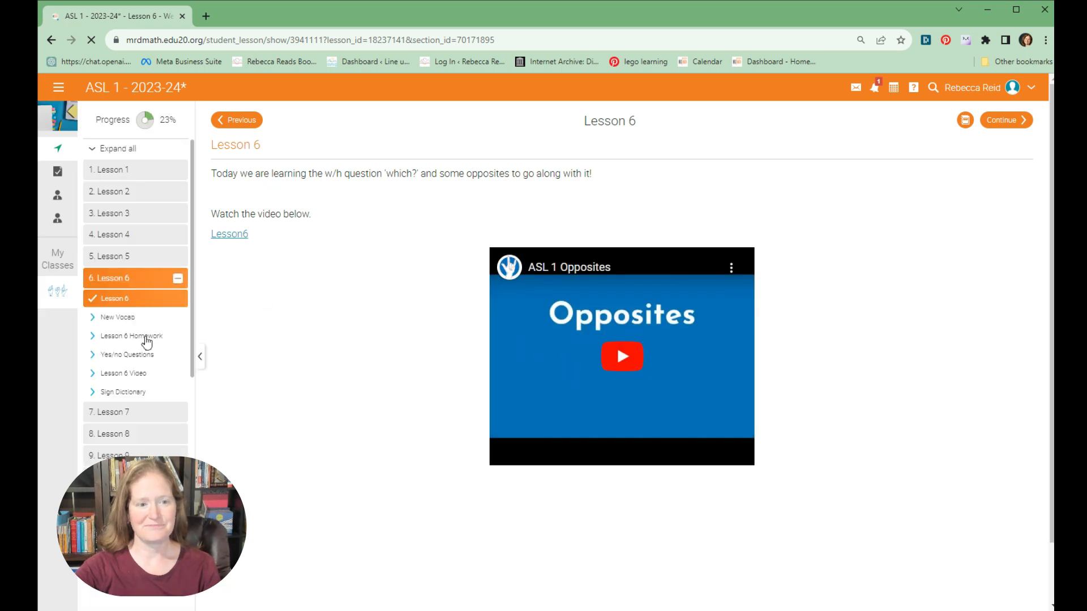
left_click(132, 336)
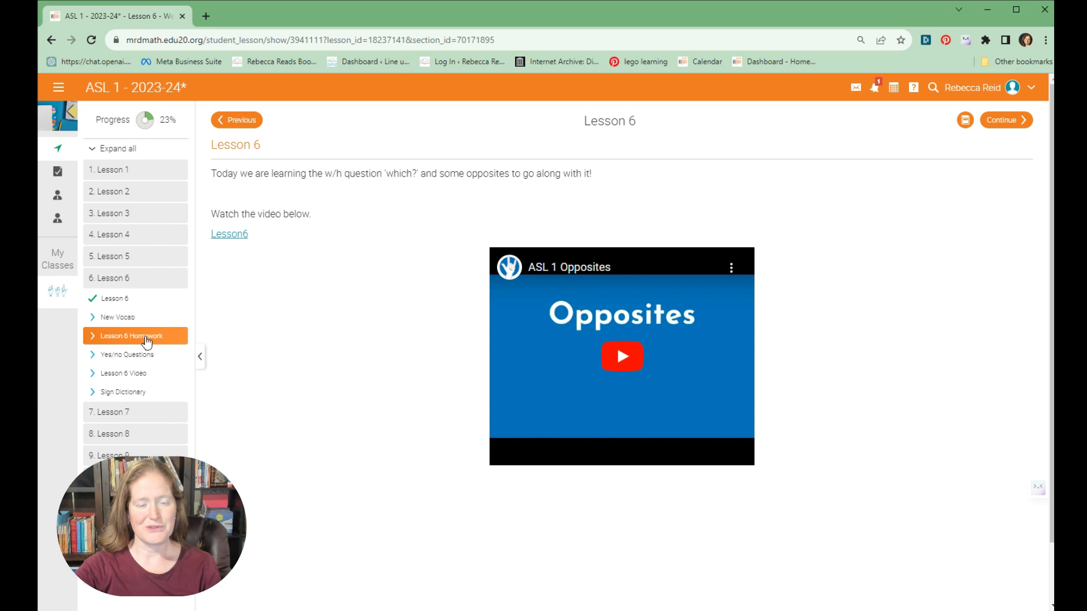
left_click(132, 336)
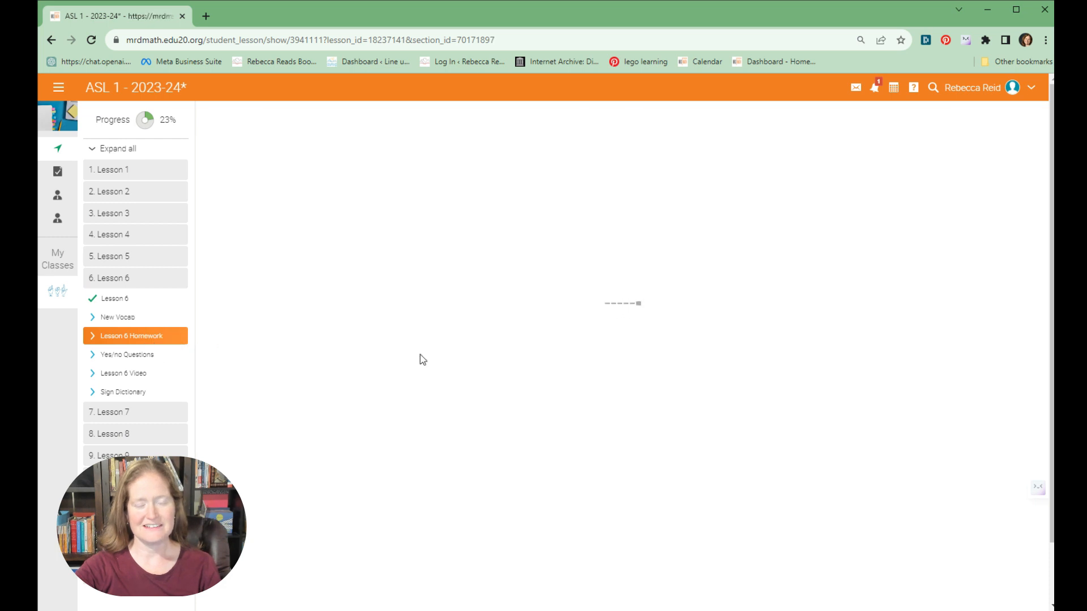
left_click(131, 335)
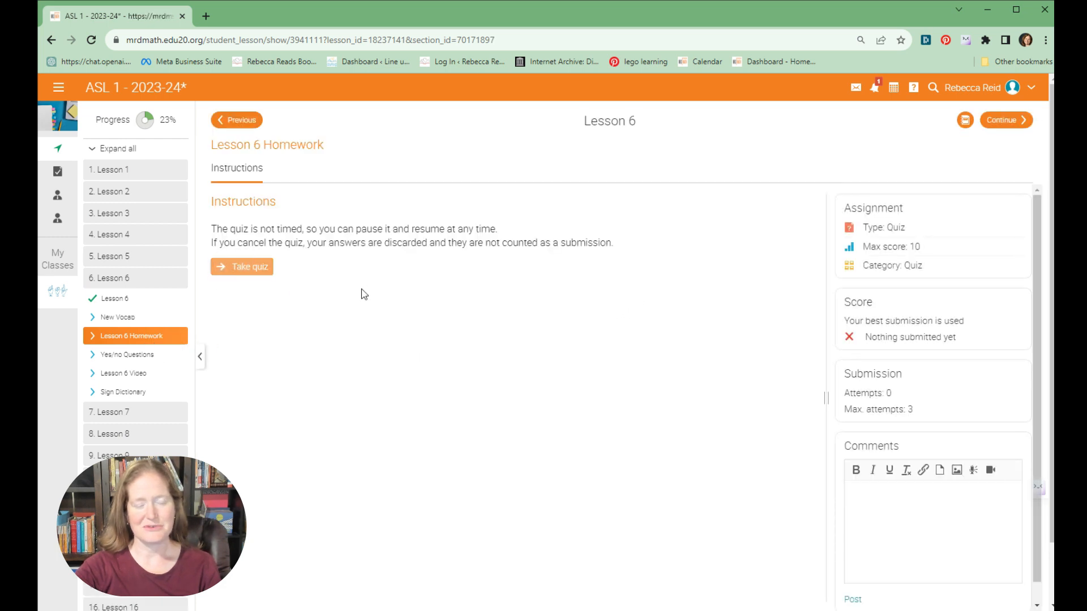
Step: Start the Lesson 6 homework quiz, play the first question's video, return to Lessons
left_click(241, 266)
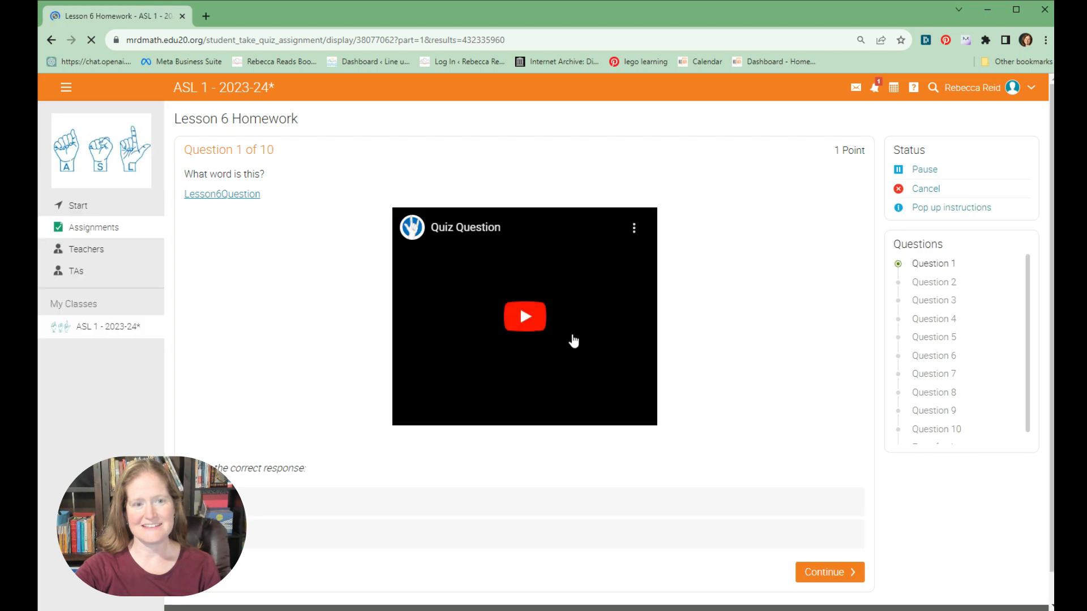
left_click(525, 317)
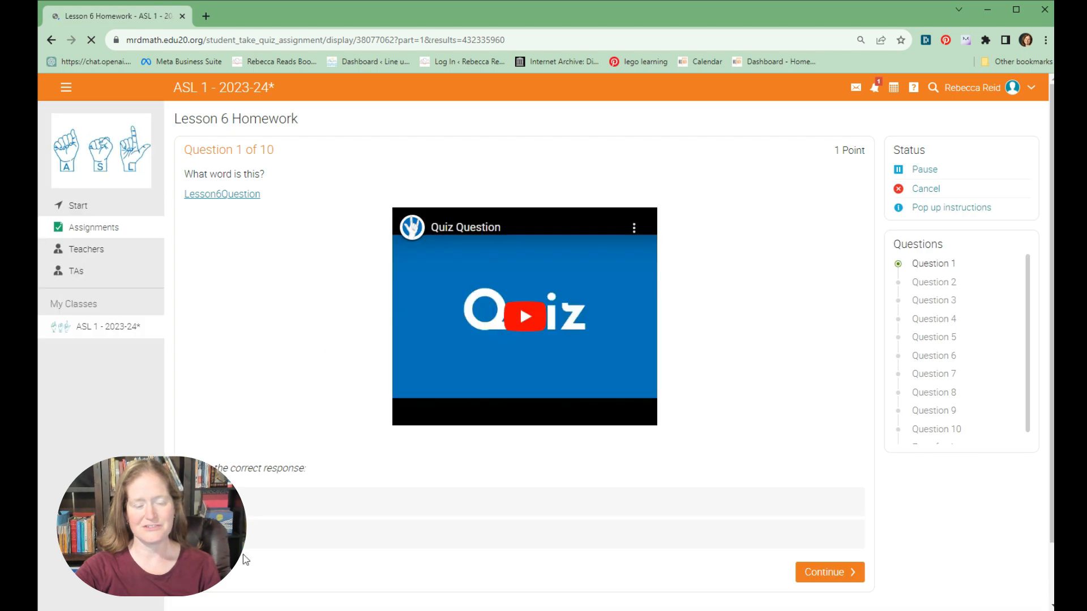
left_click(77, 205)
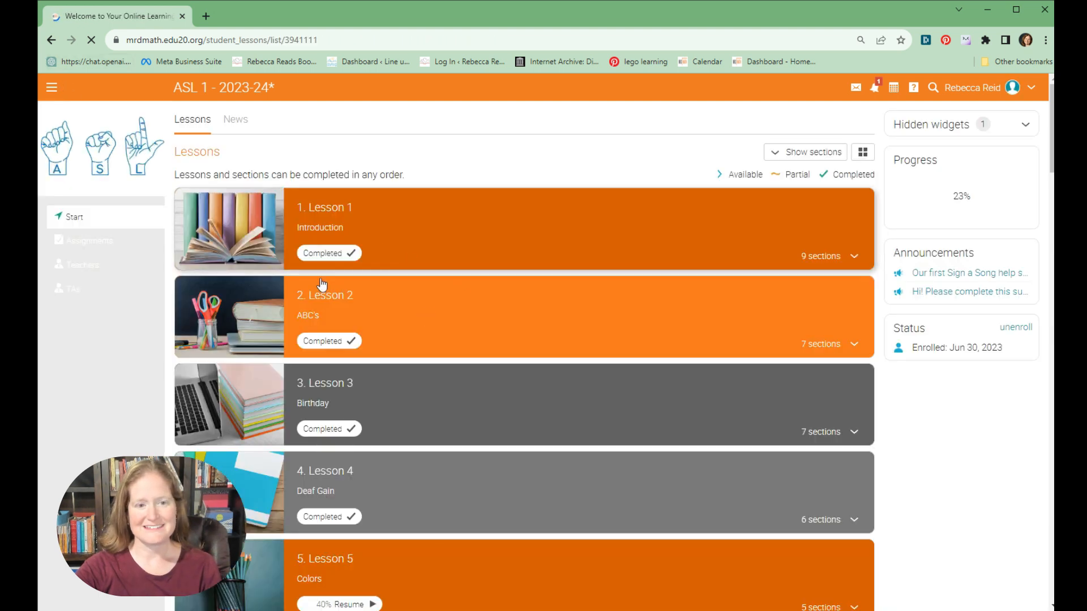
Step: Open Lesson 3's Video Assignment and scroll its instructions and 100/100 grade
left_click(324, 382)
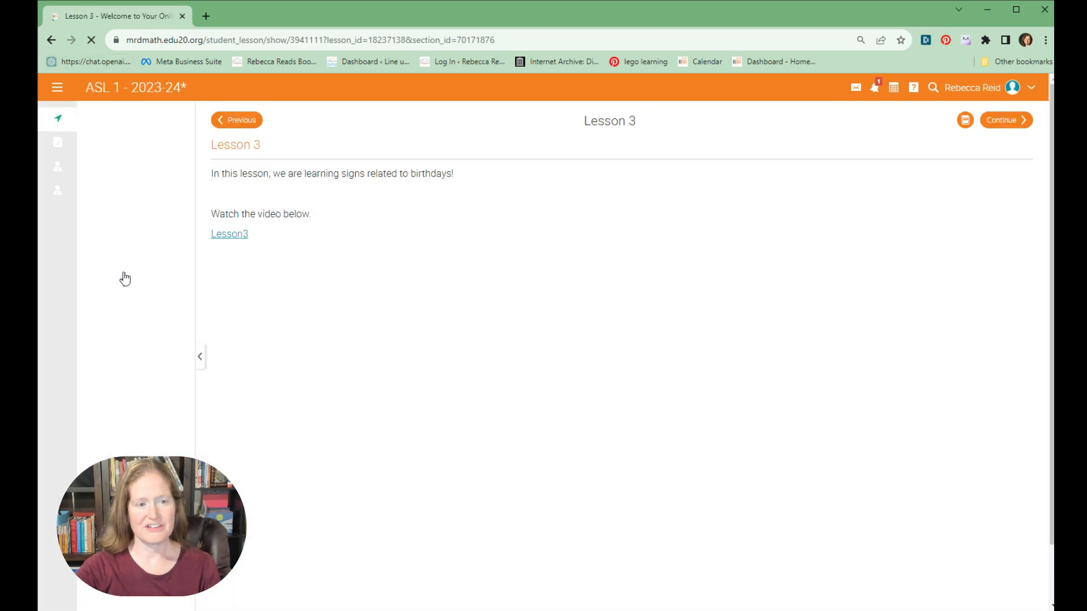
left_click(199, 356)
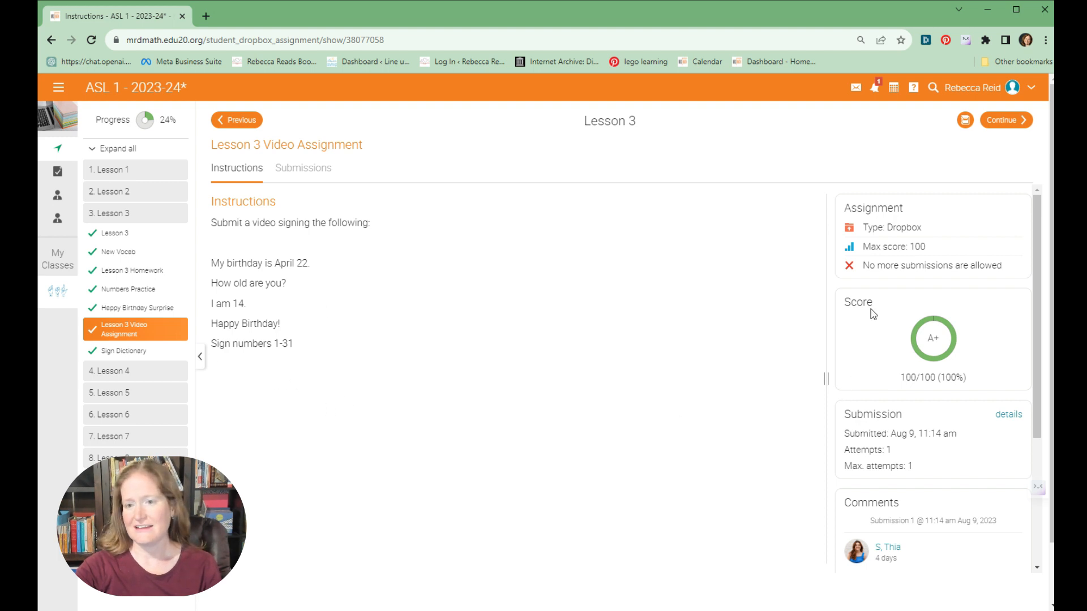
scroll("down", 3)
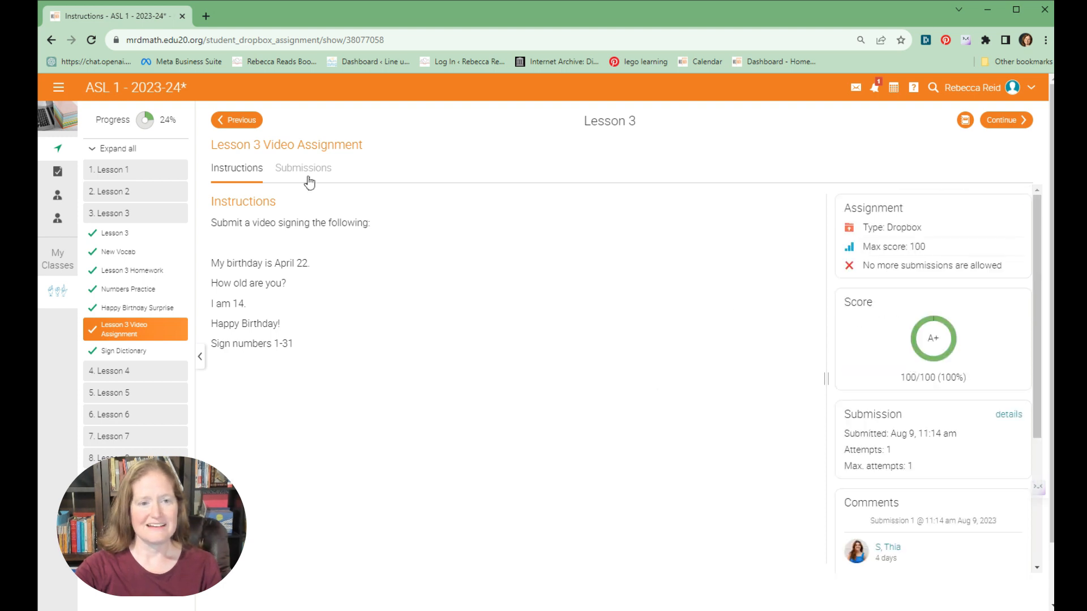
Step: Review the Video Assignment's submitted videos and comment, then open Lesson 3's Sign Dictionary
left_click(302, 168)
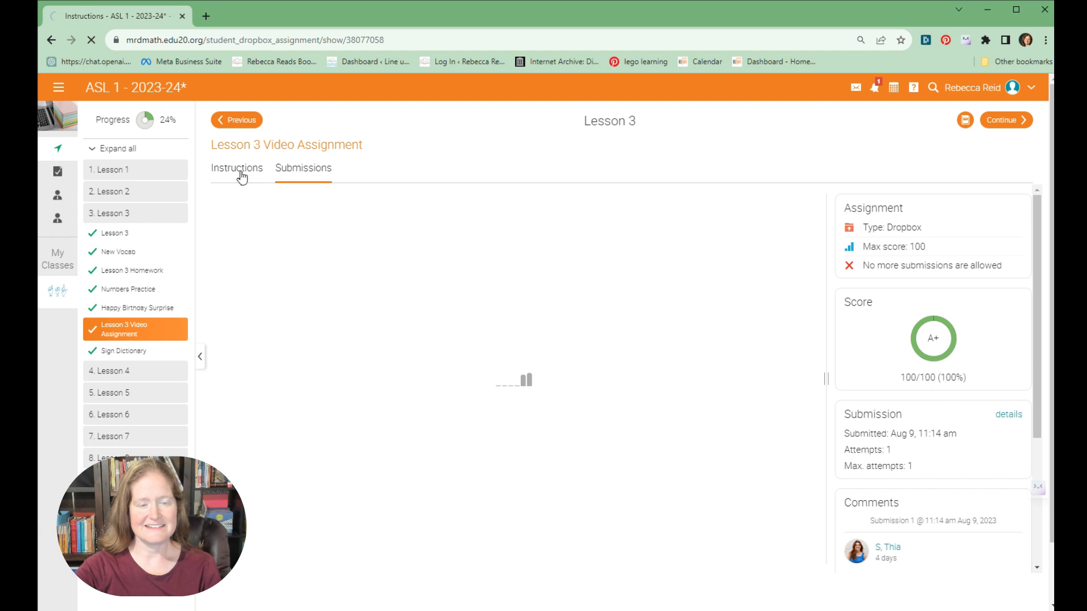
left_click(303, 168)
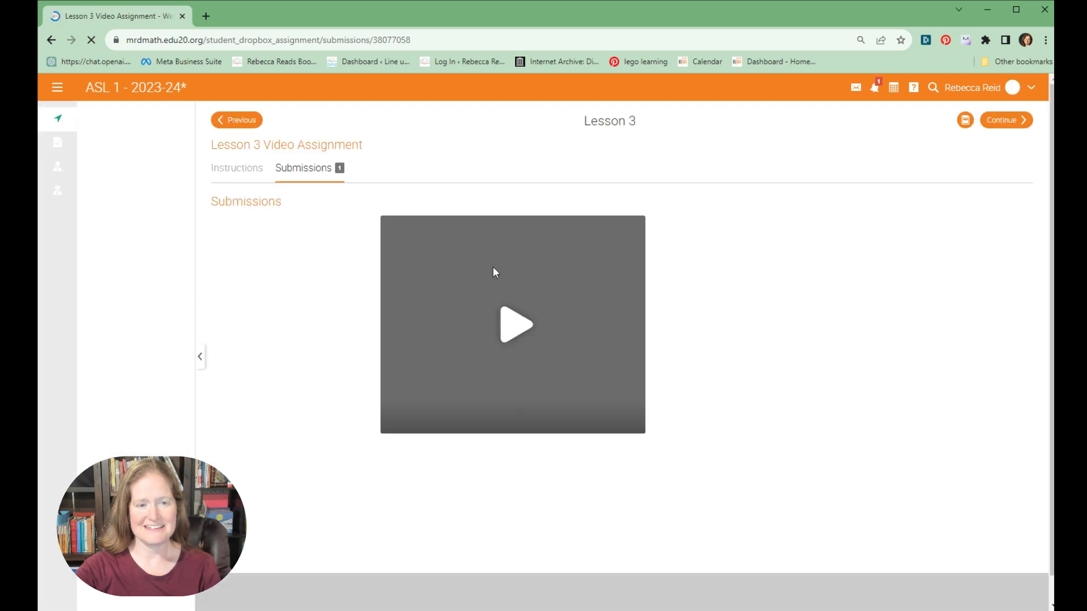
scroll("down", 3)
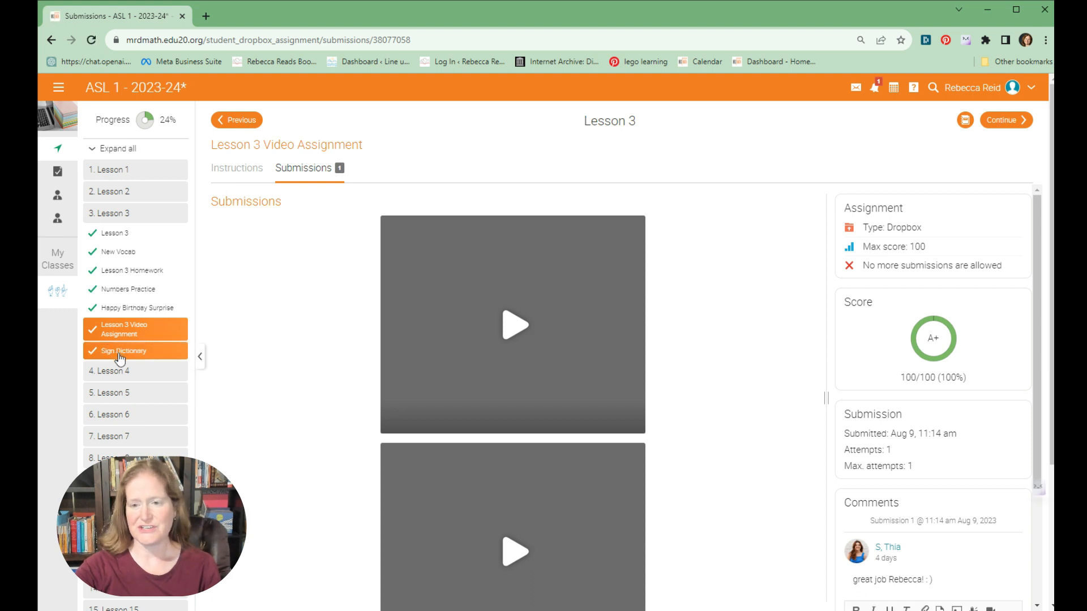
left_click(125, 350)
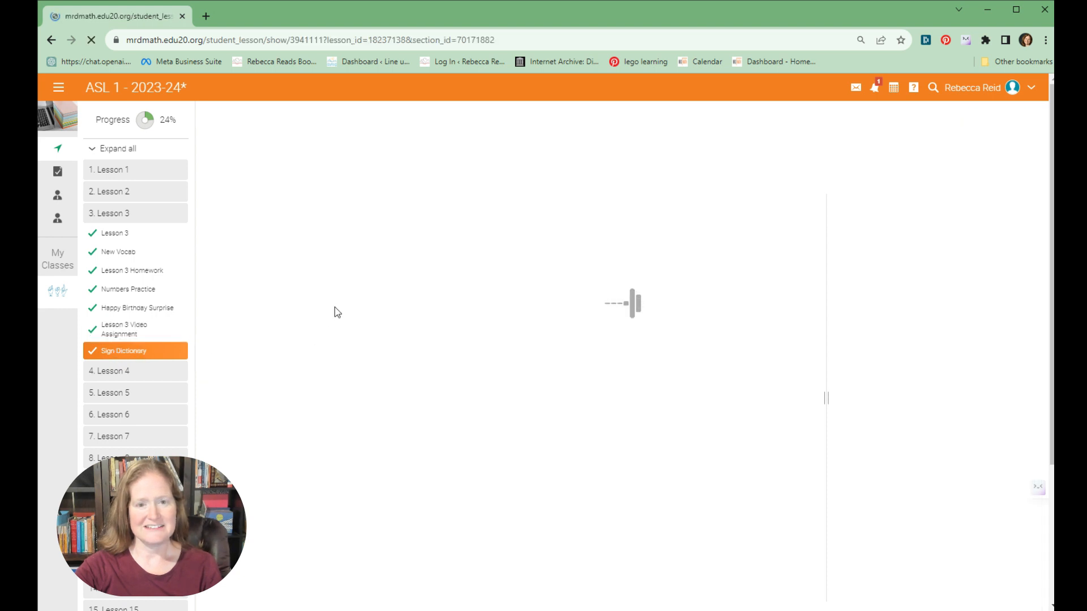
Step: Open the Lesson3Vocab PDF in a new tab, then view the ASL 1 Assignments list
left_click(124, 351)
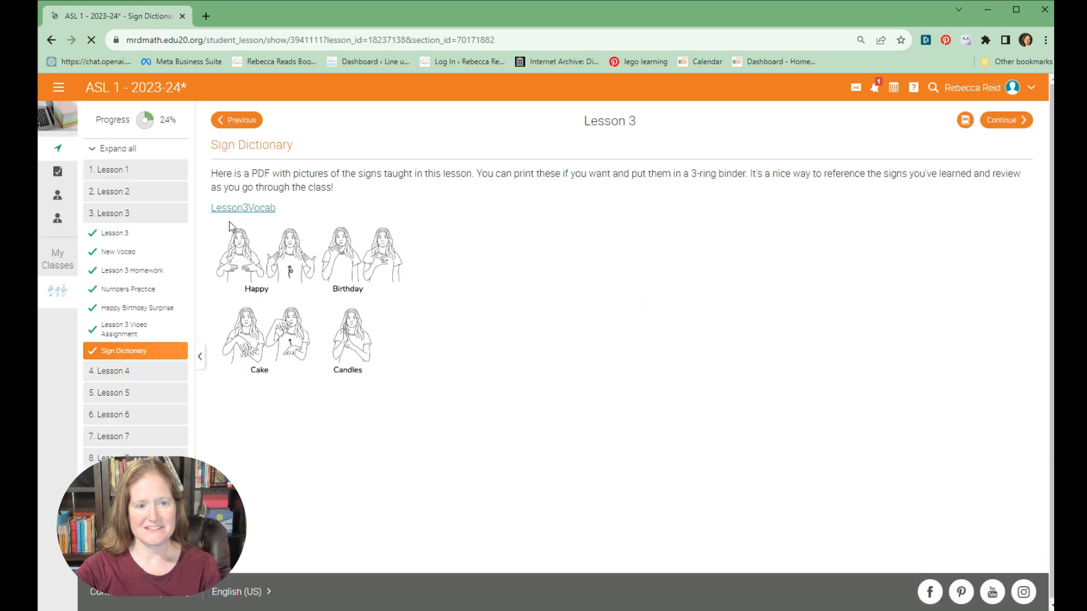
left_click(242, 207)
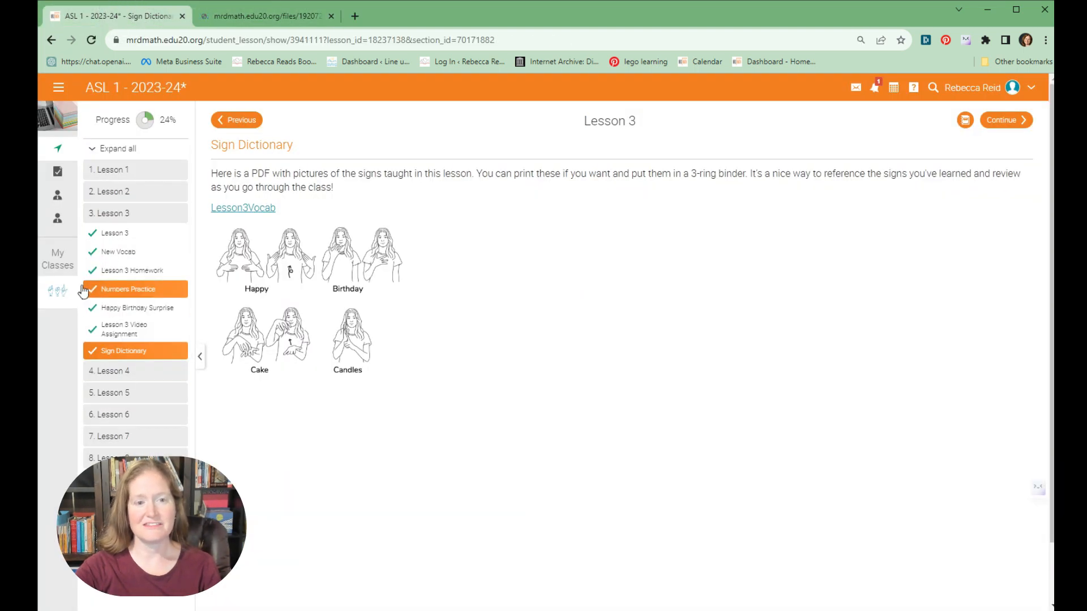
left_click(243, 207)
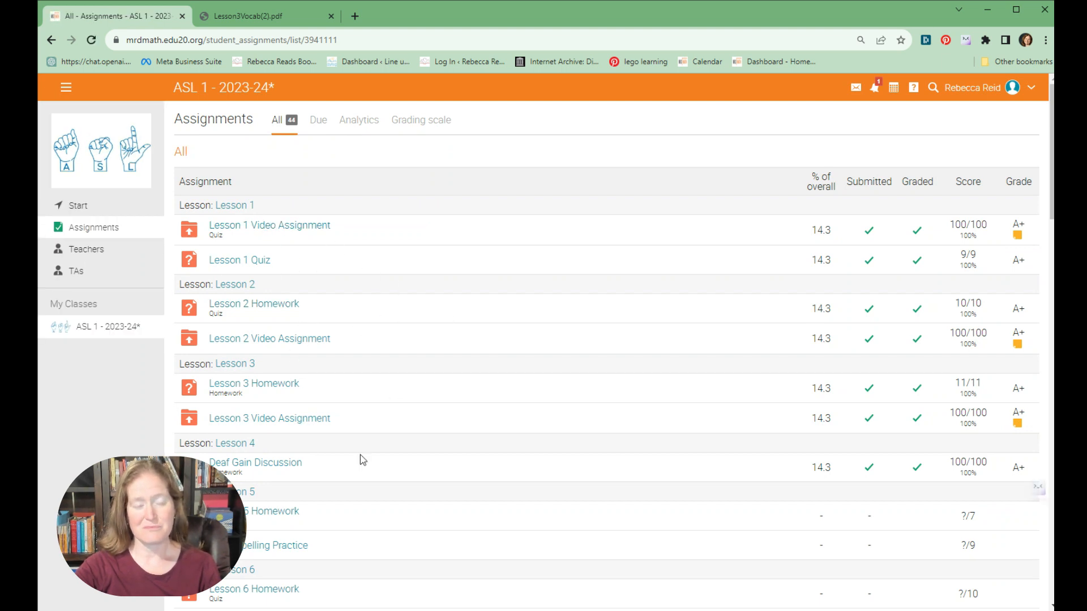
scroll("down", 3)
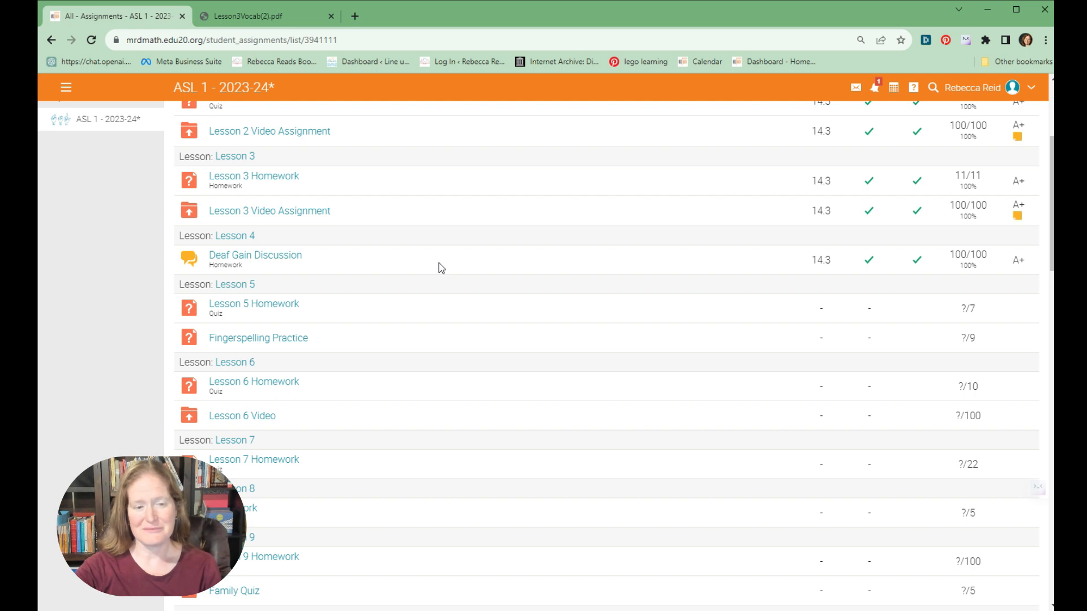
scroll("down", 3)
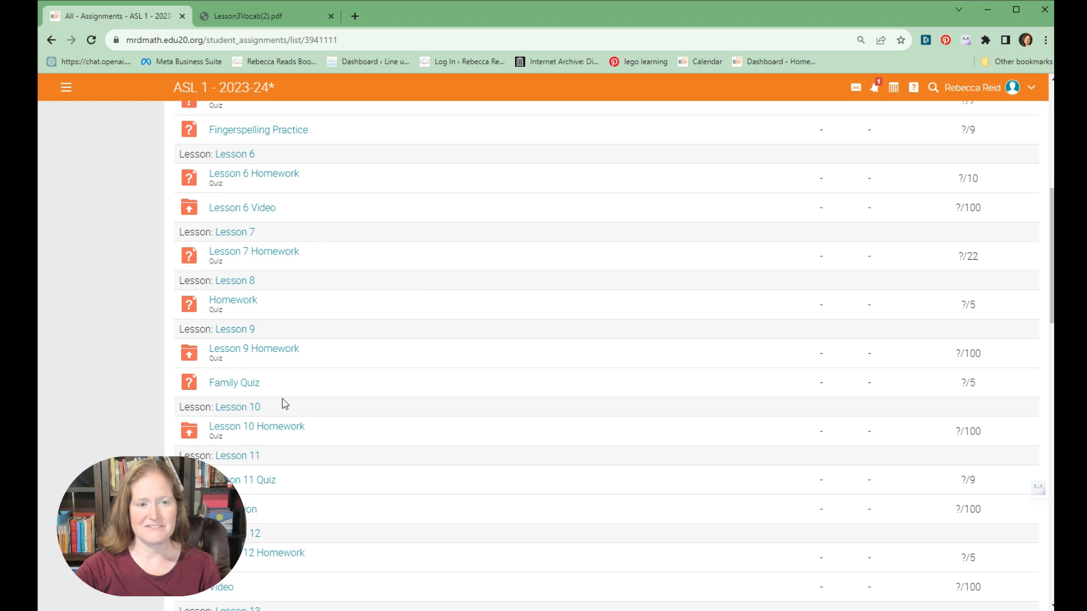
scroll("down", 3)
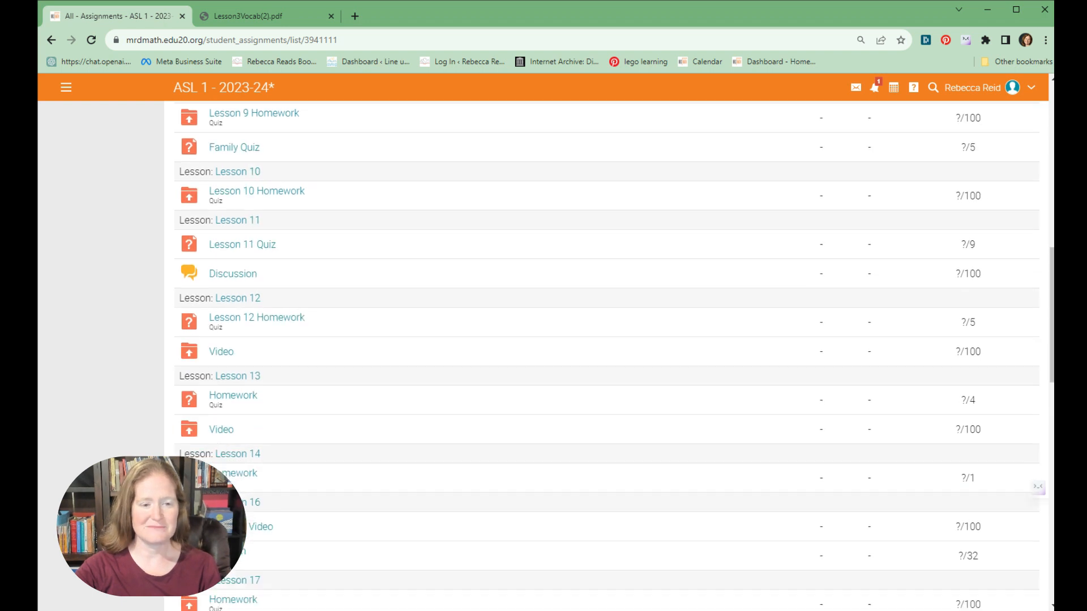
scroll("down", 3)
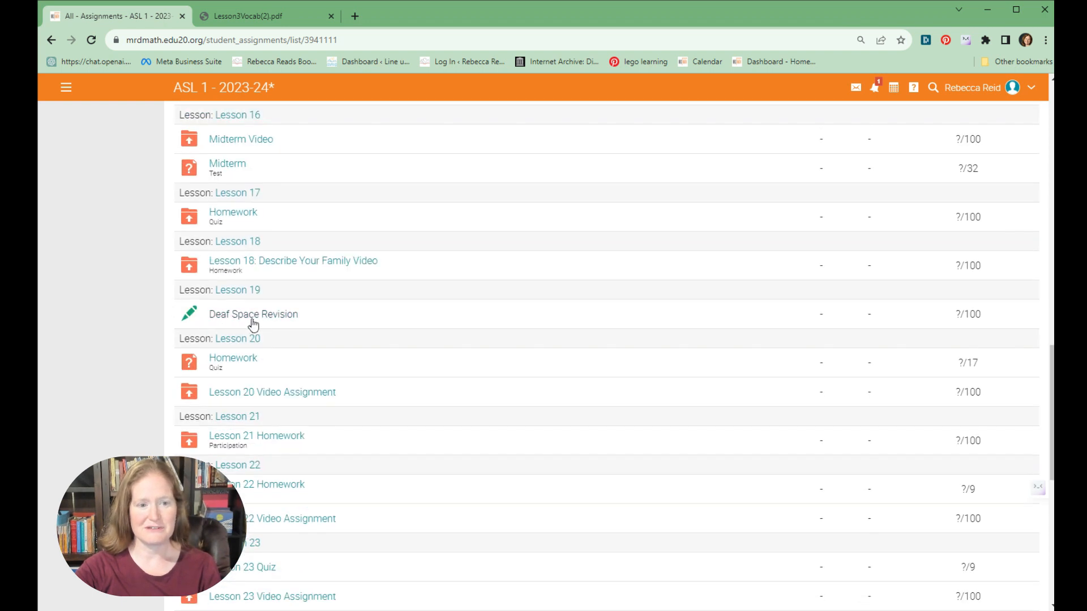
scroll("down", 3)
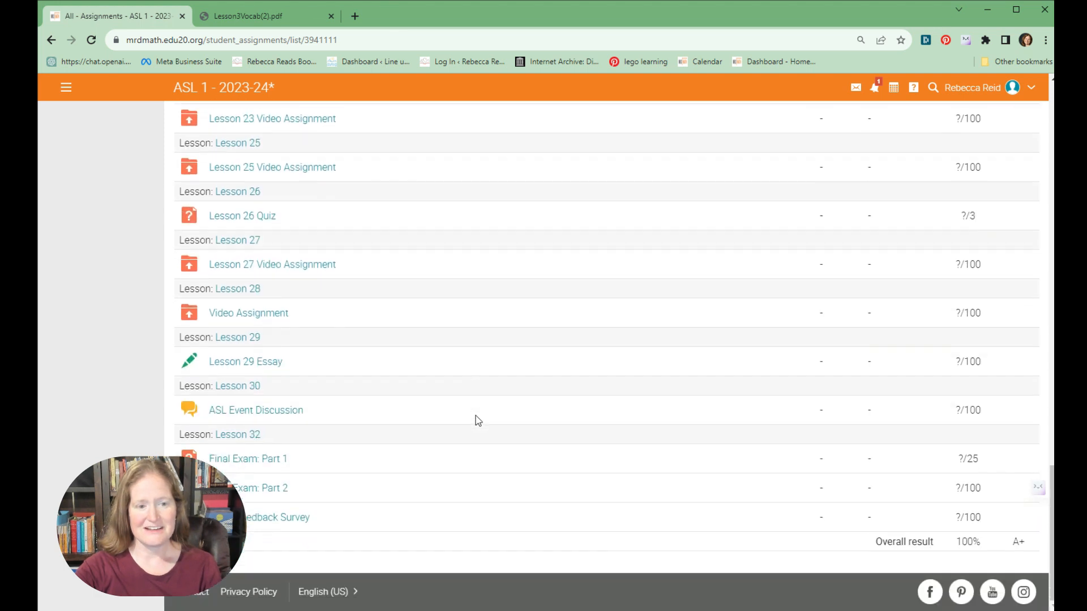
mouse_move(292, 534)
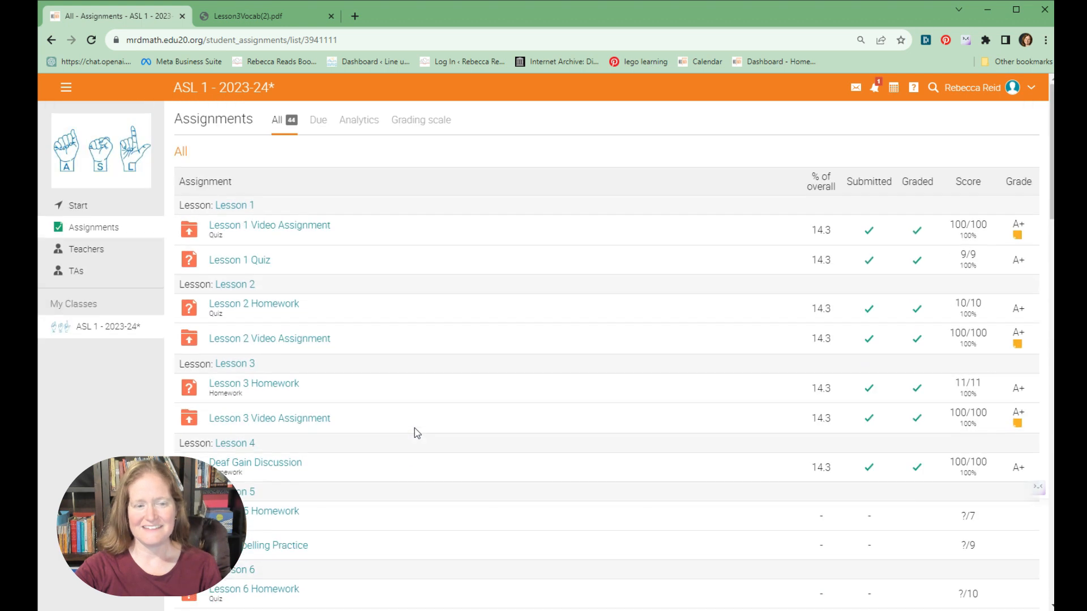
Step: View the course News post from Start, then return to the Lessons list
left_click(78, 205)
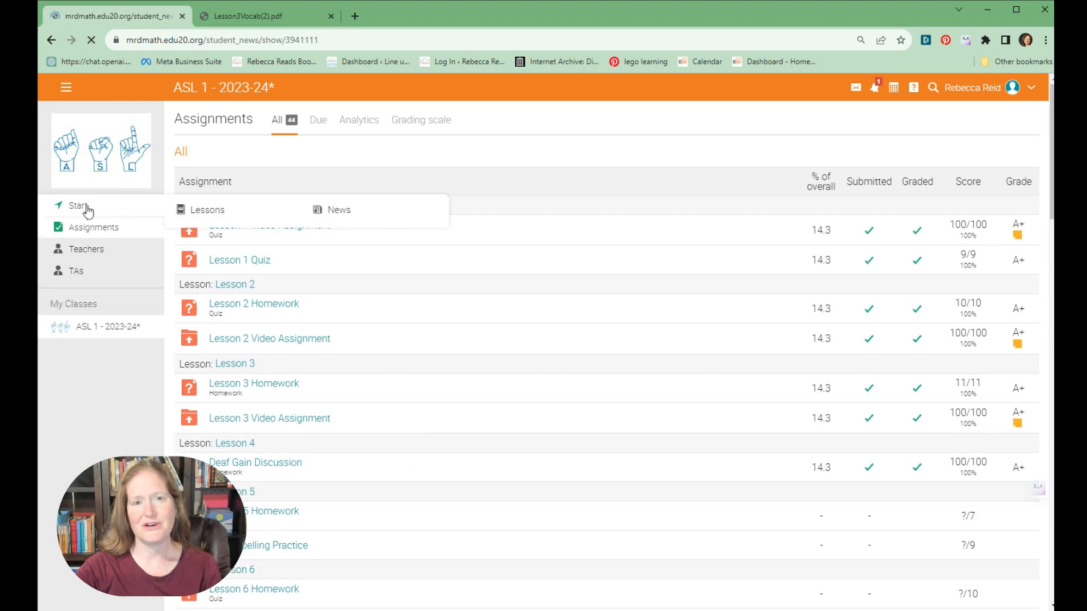
left_click(338, 210)
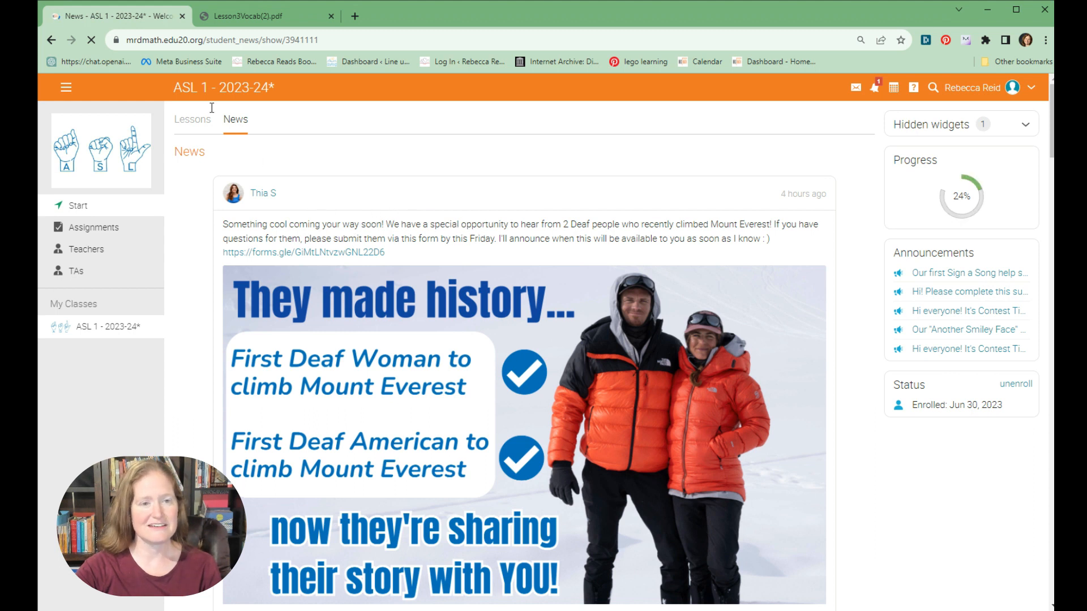
left_click(192, 118)
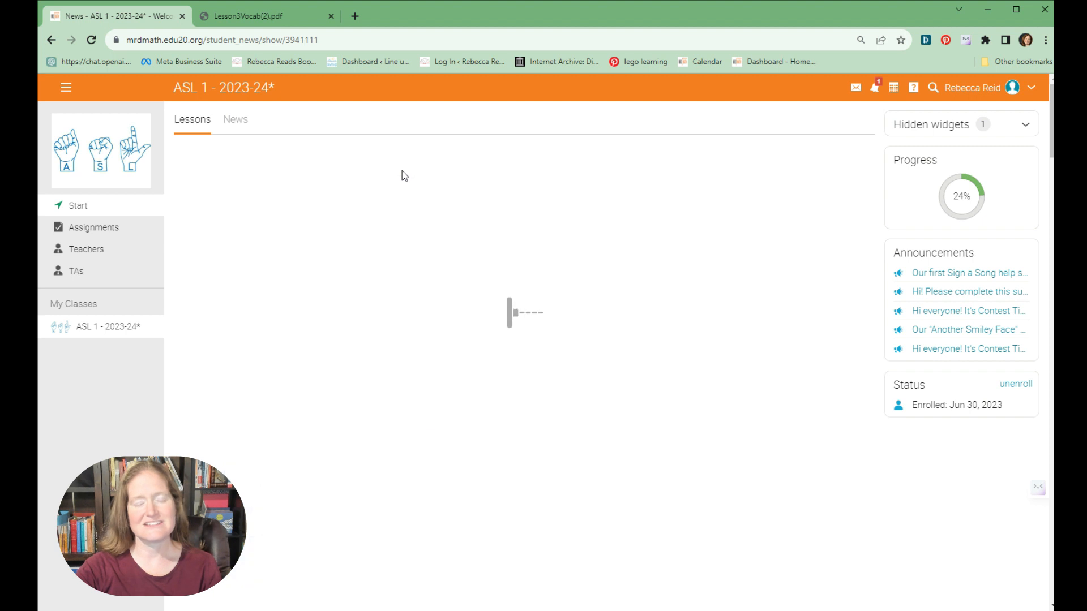
left_click(192, 119)
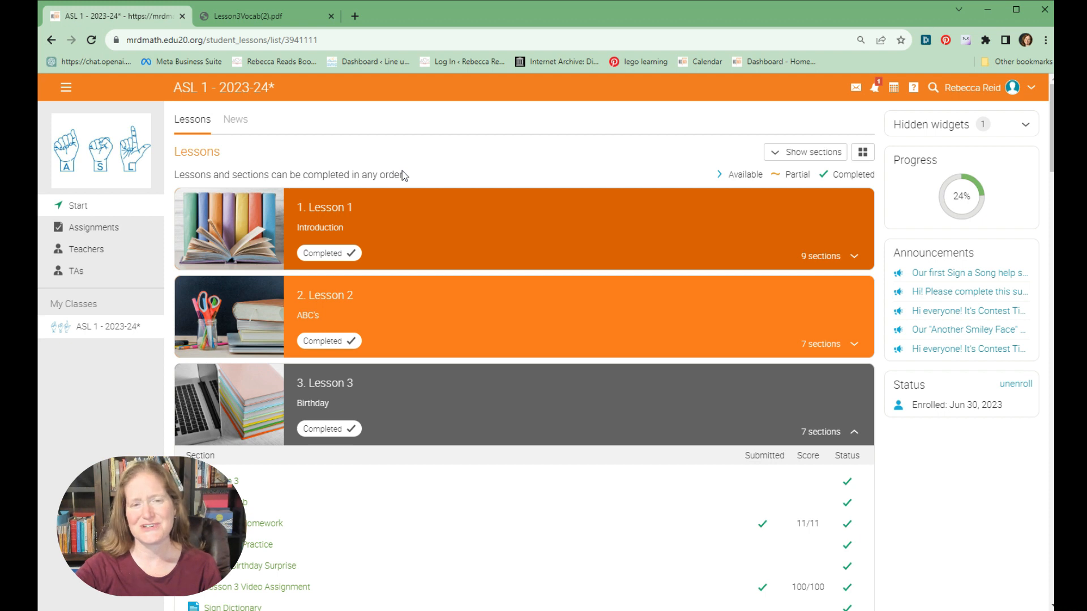
scroll("down", 3)
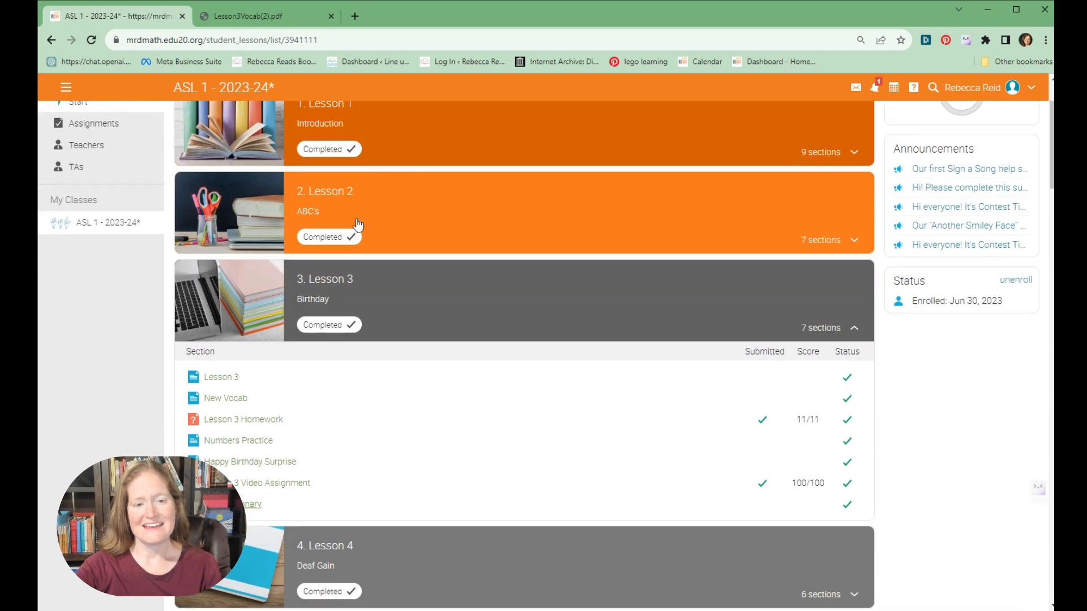
mouse_move(396, 355)
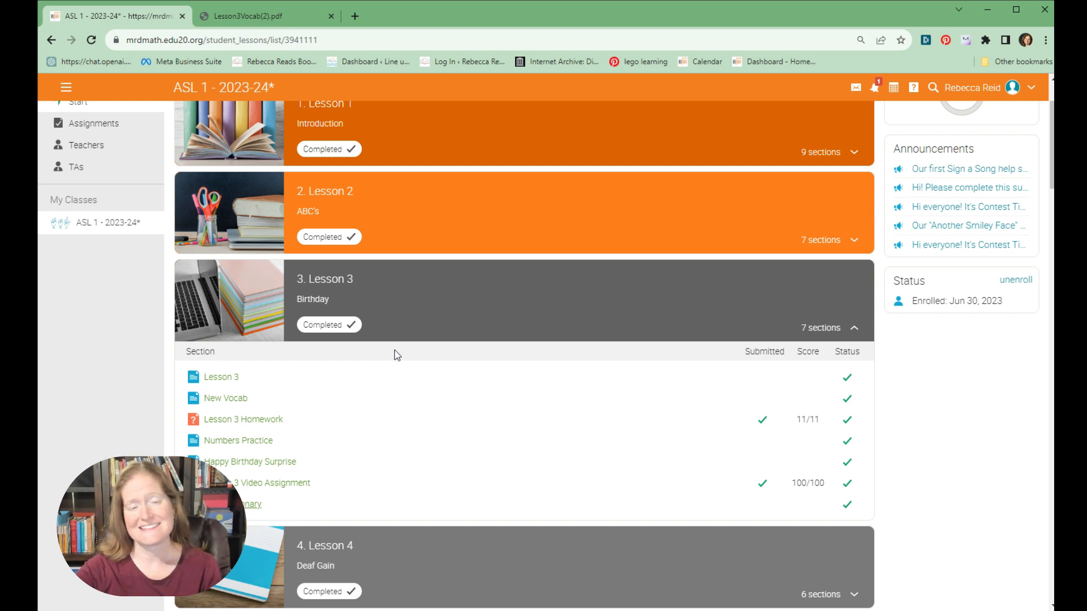
scroll("down", 3)
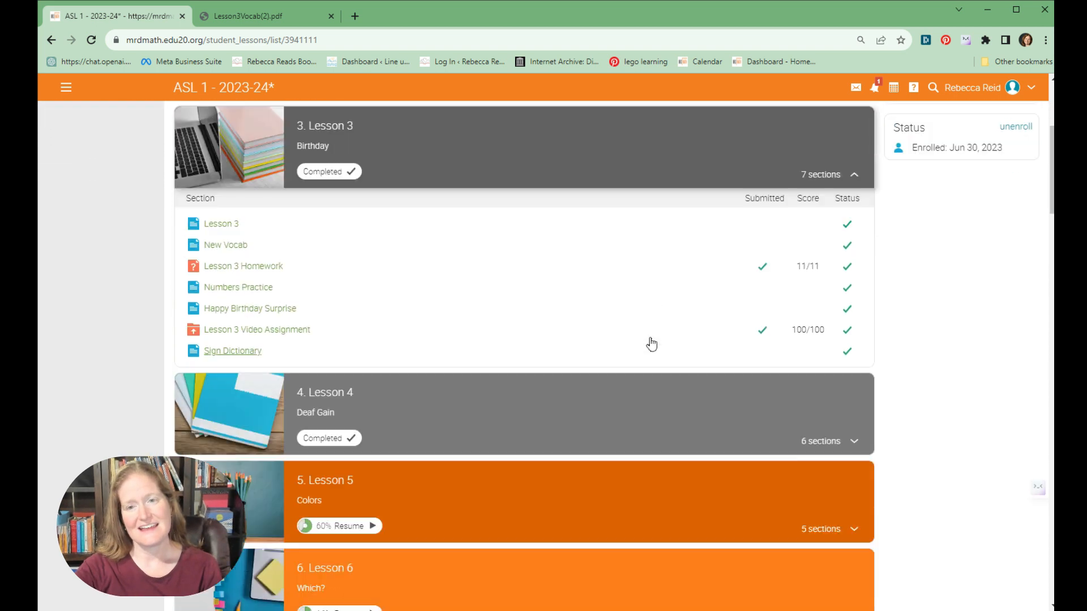